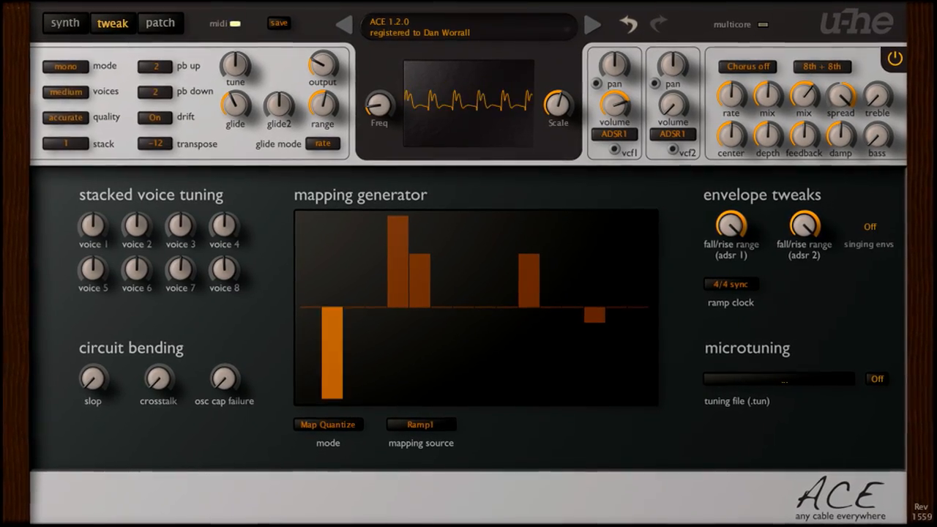
Step: Cable LFO 1's output into the first channel's volume and set the scope Freq to -5
click(56, 23)
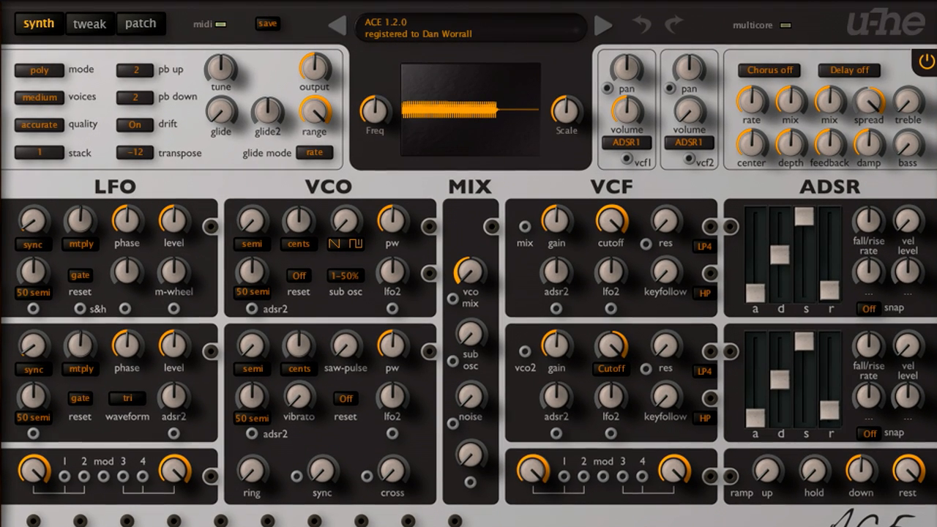
mouse_move(211, 223)
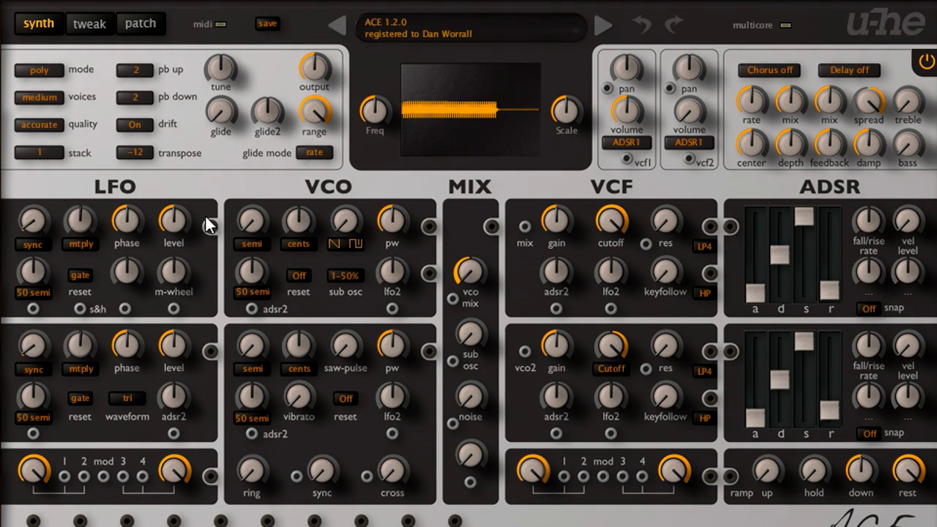
drag(208, 227, 427, 227)
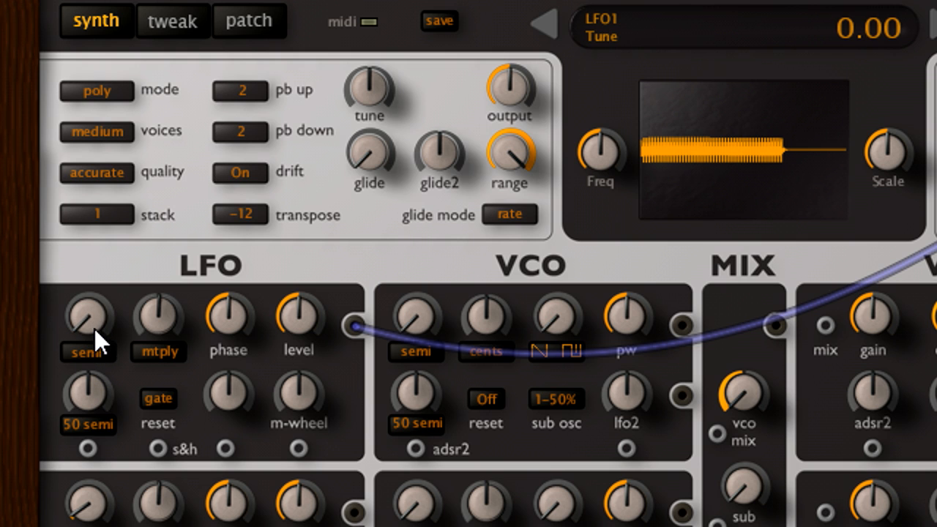
mouse_move(100, 403)
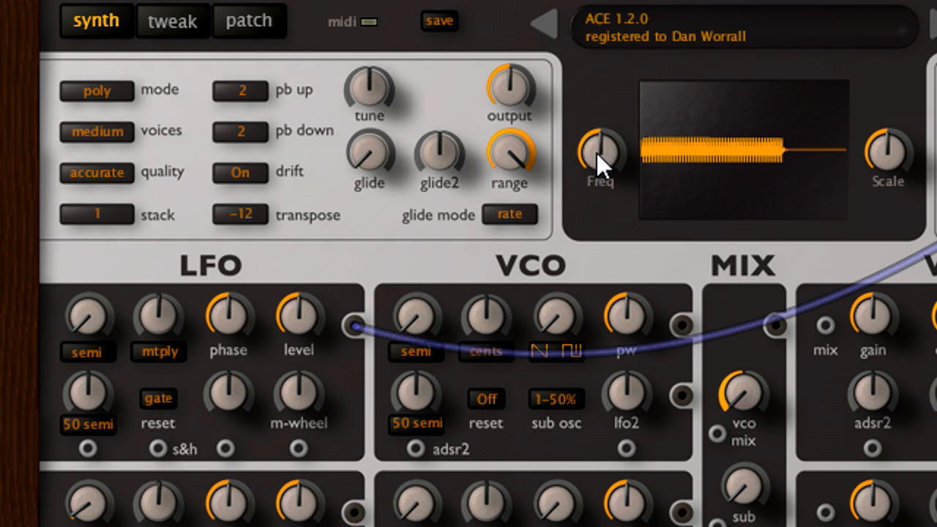
drag(601, 154, 600, 205)
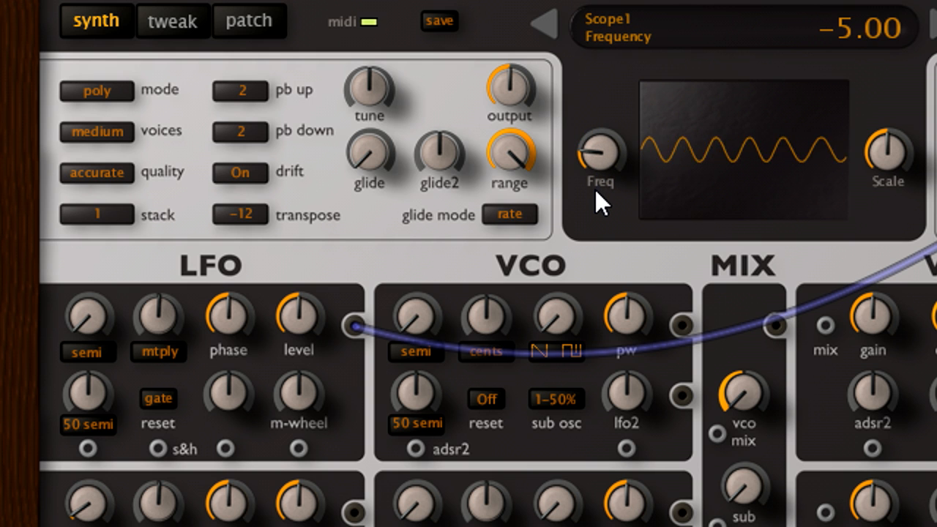
Step: Give LFO 2 a sine waveform and limit LFO 1's rate modulation range to 5 semitones
scroll(down, 3)
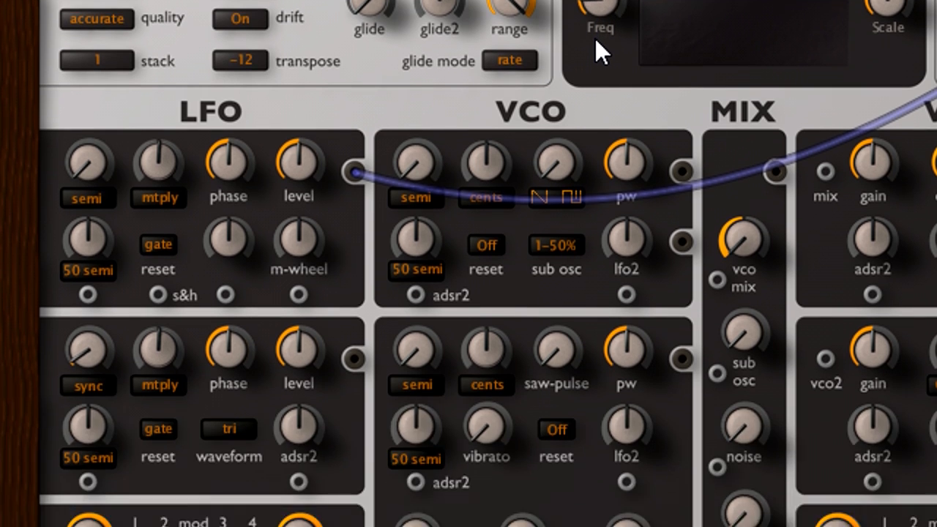
click(228, 429)
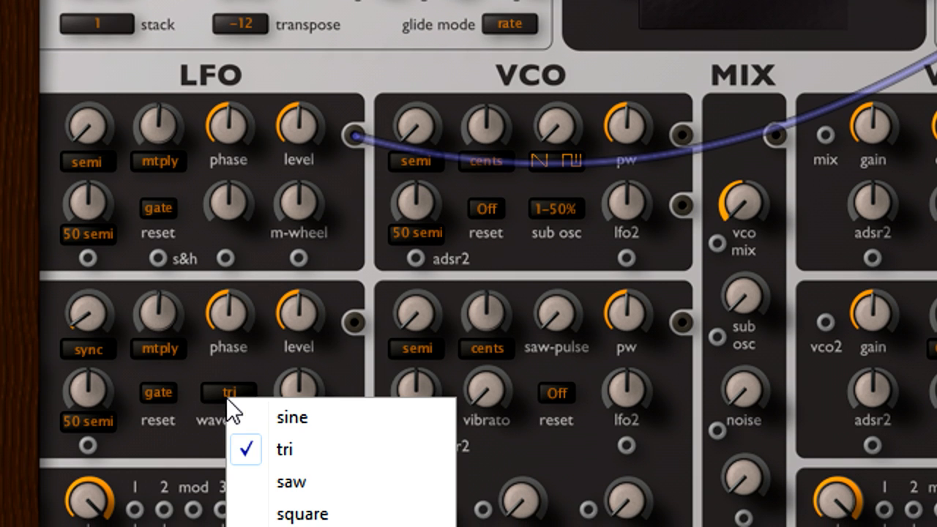
click(290, 417)
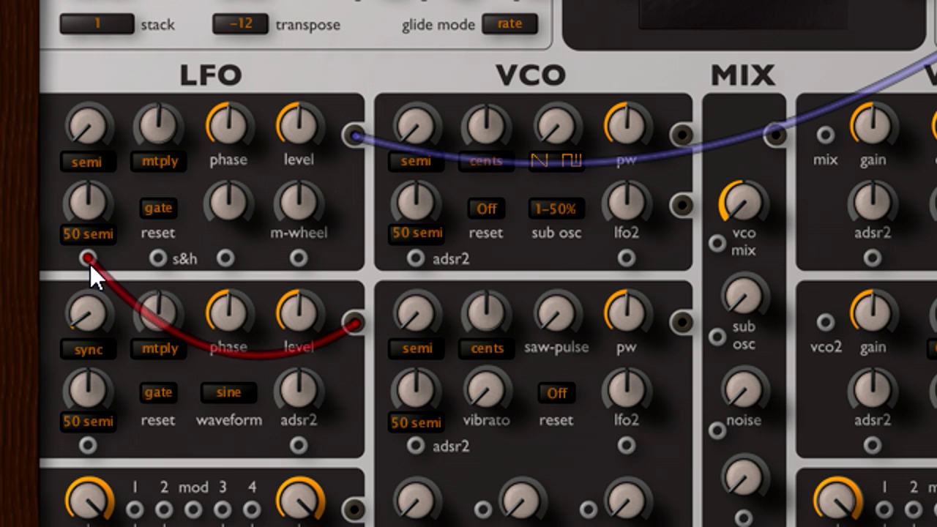
mouse_move(103, 208)
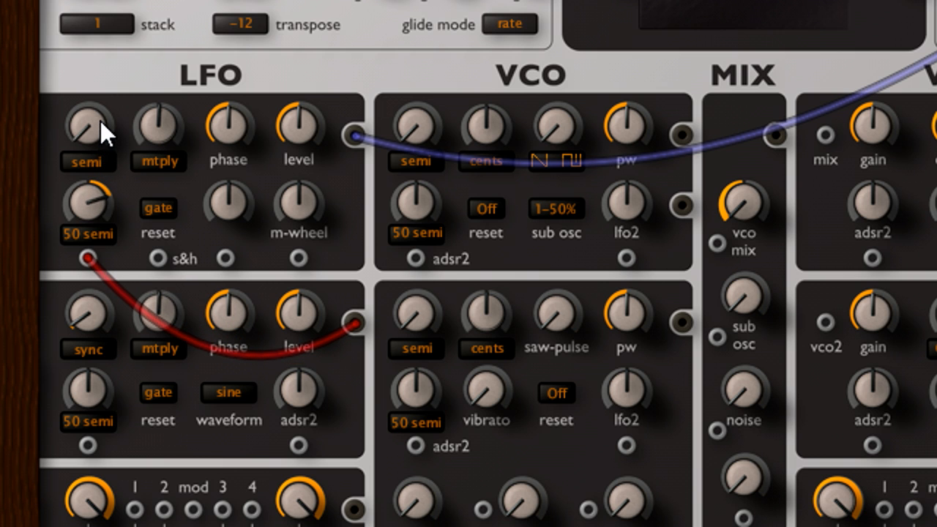
mouse_move(139, 211)
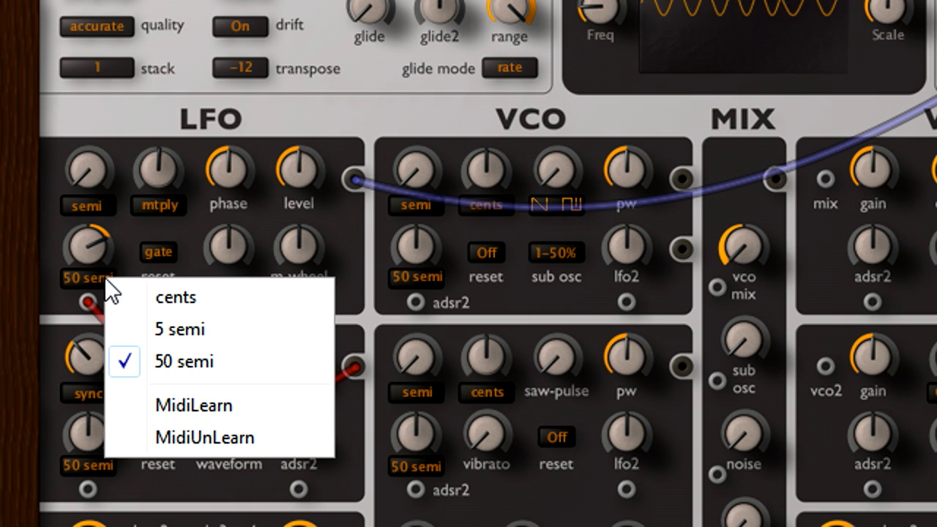
click(177, 329)
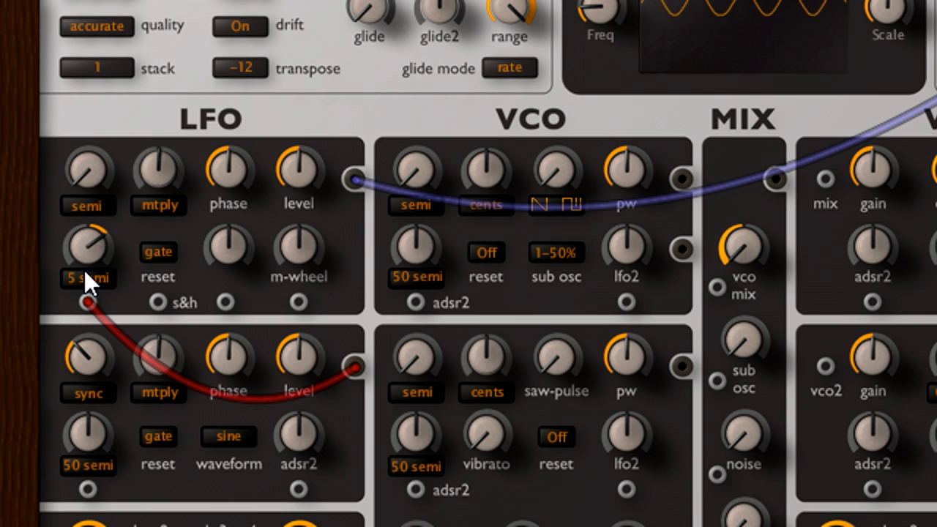
mouse_move(129, 501)
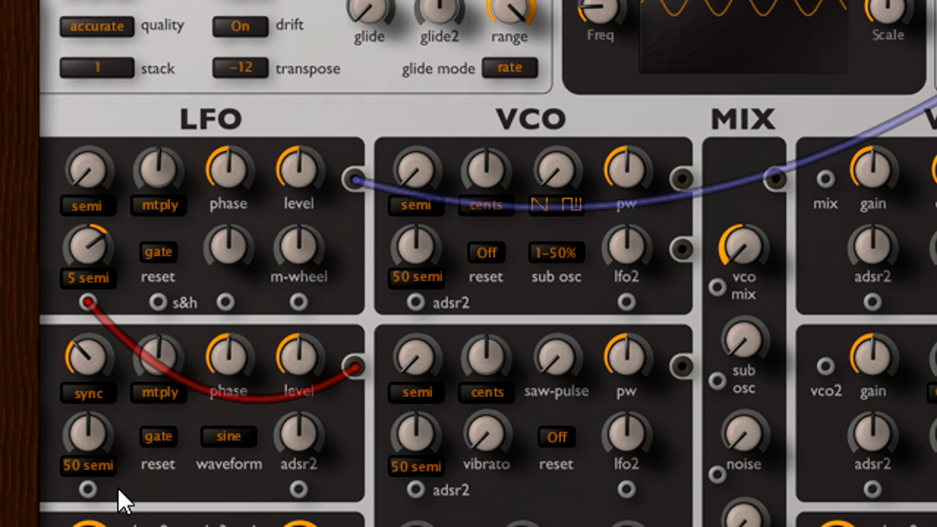
mouse_move(99, 388)
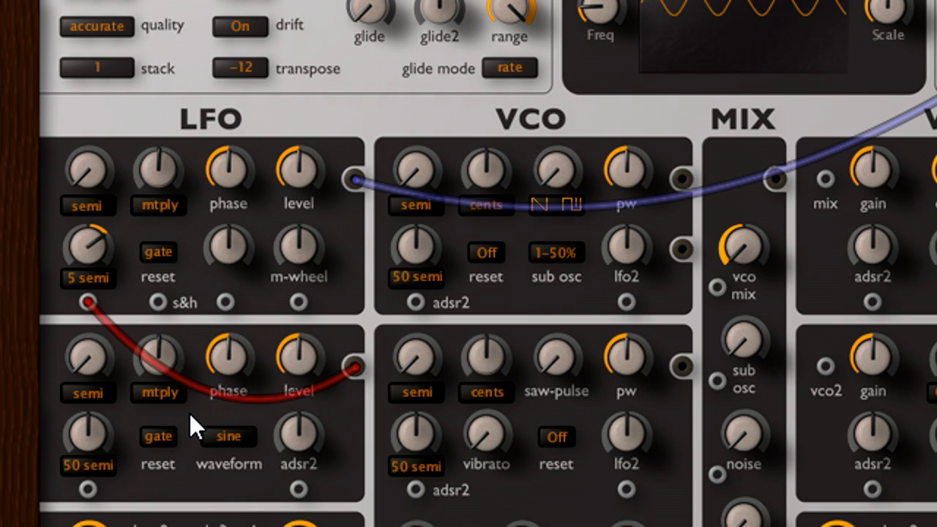
mouse_move(329, 246)
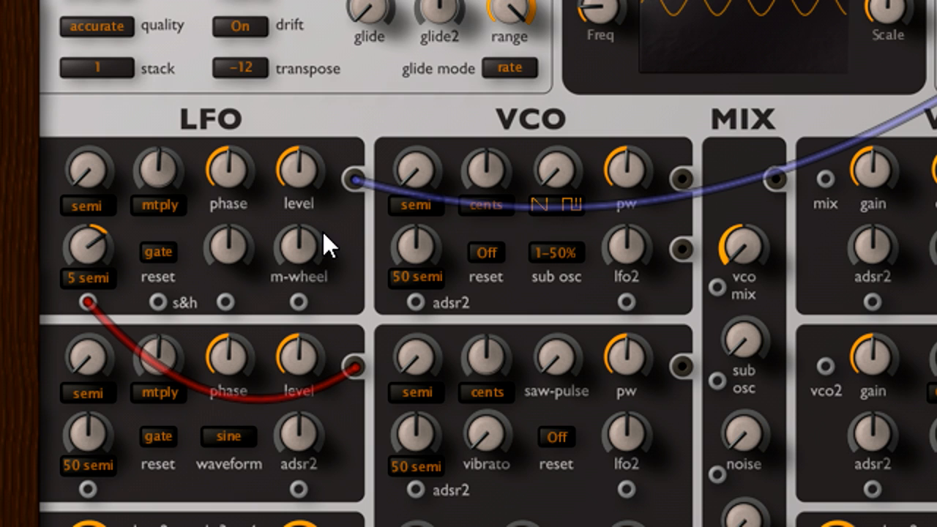
Step: Widen LFO 1's rate modulation range to 50 semitones and raise the scope scale to 1.20
right_click(87, 278)
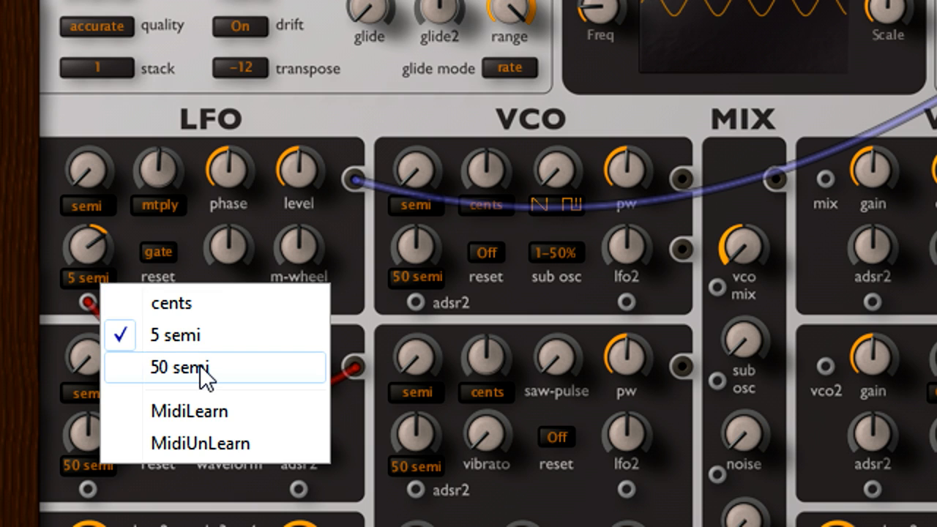
click(176, 367)
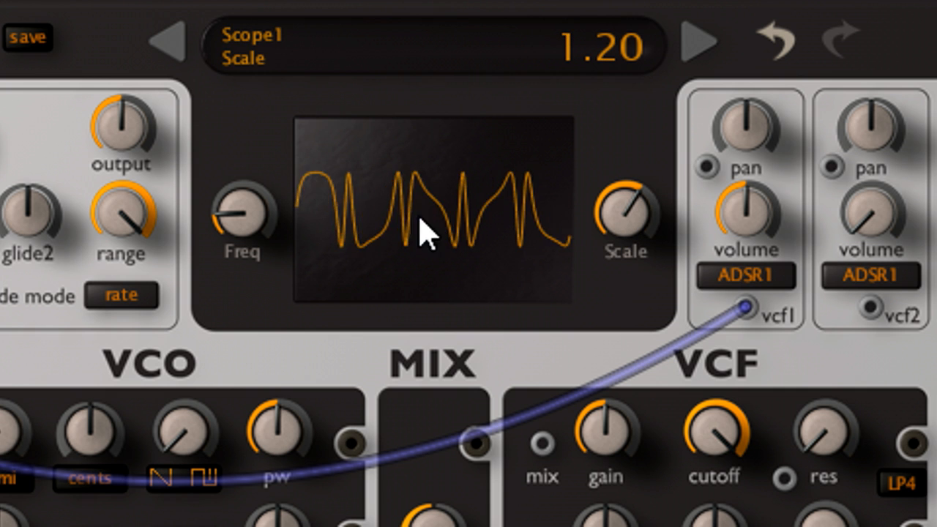
drag(241, 212, 257, 234)
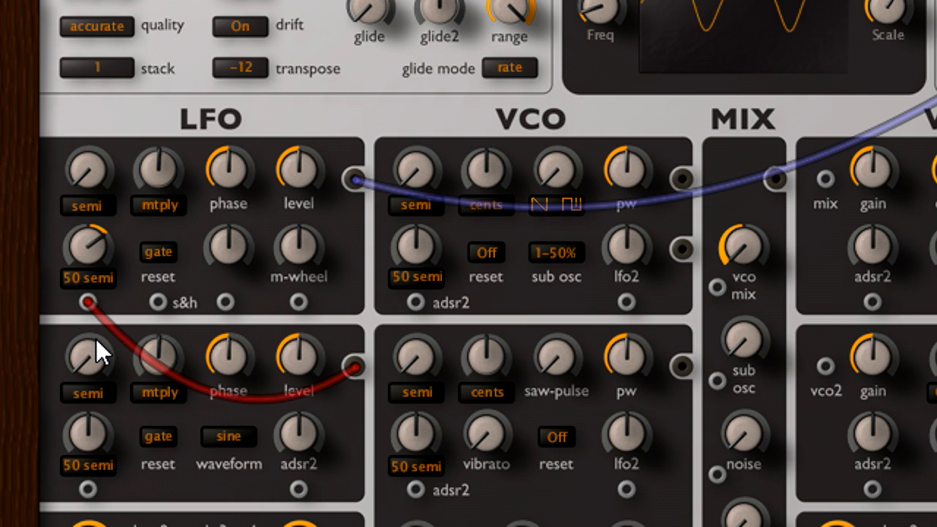
mouse_move(103, 256)
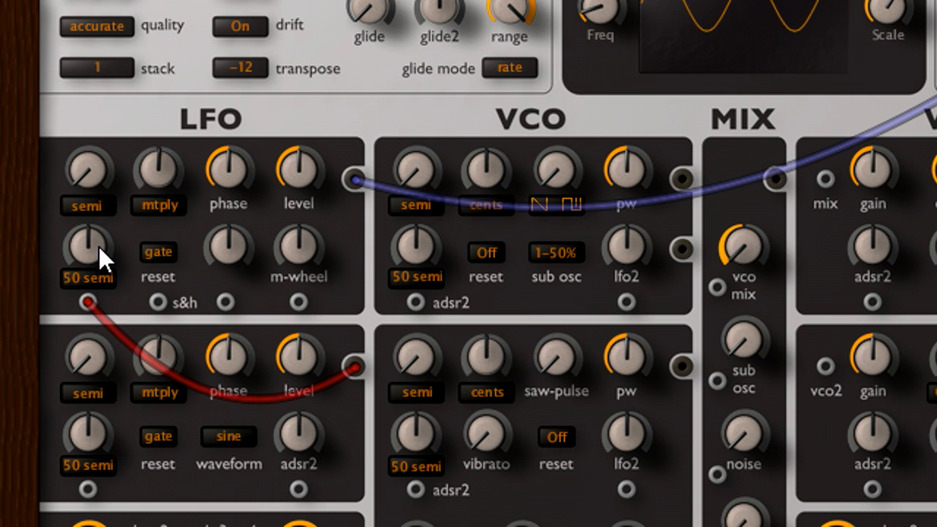
Step: Set LFO 1 phase mod depth to 45, LFO 2 level to 62, and adjust ADSR2 attack
drag(89, 302, 225, 302)
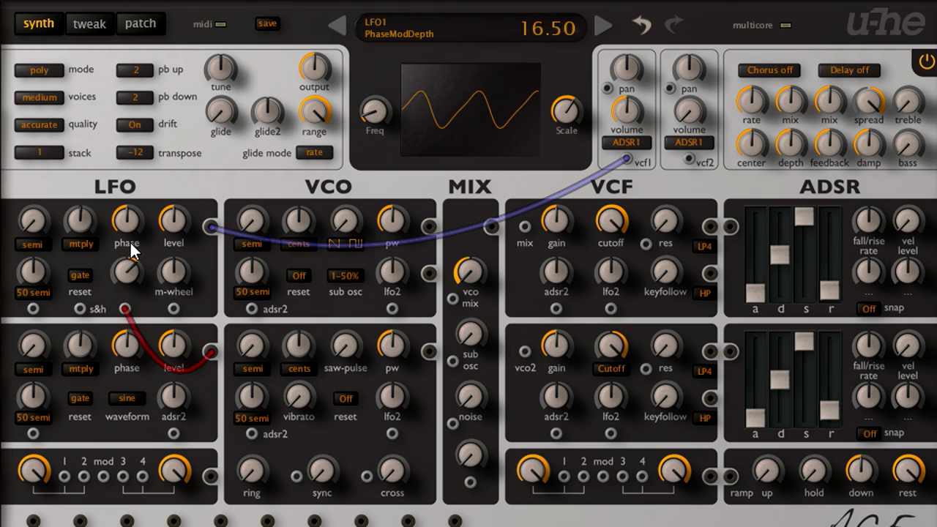
drag(126, 220, 126, 193)
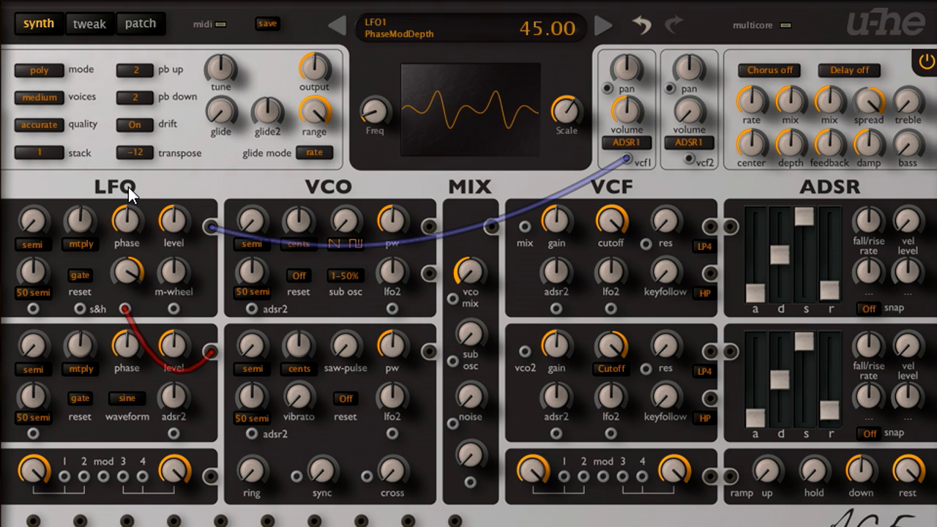
drag(173, 344, 173, 329)
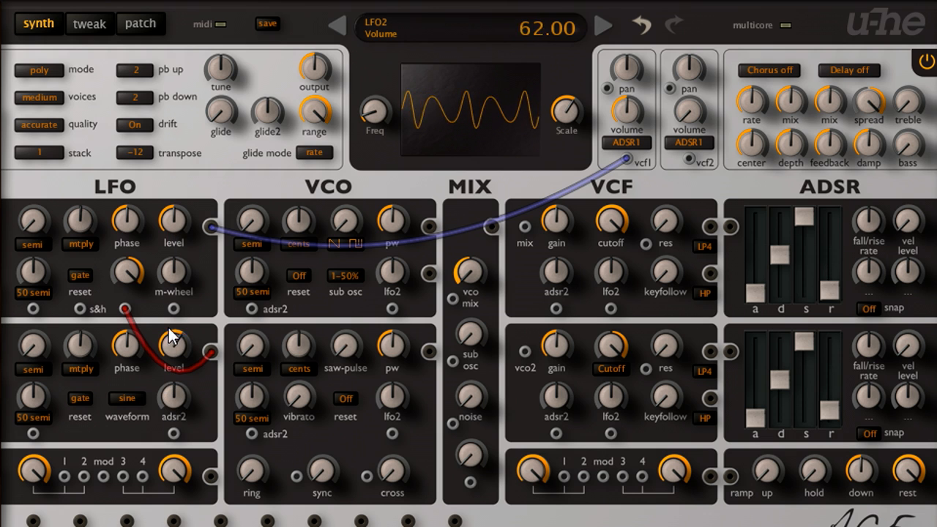
drag(172, 348, 172, 378)
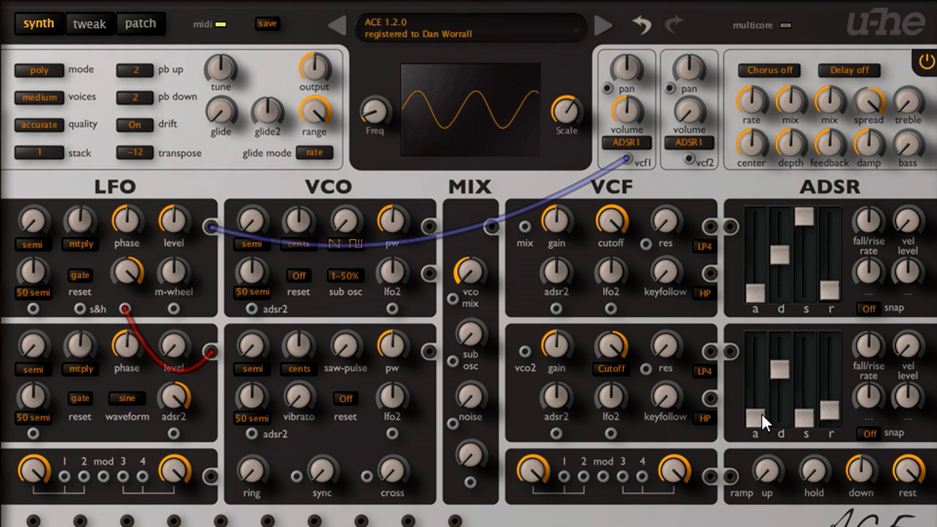
drag(754, 410, 754, 369)
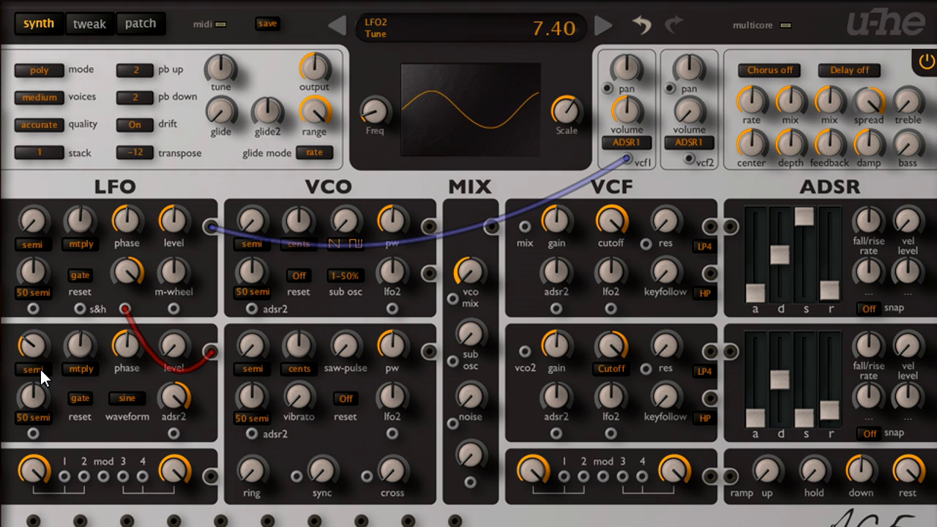
Step: Switch LFO 2's rate mode to partial and tune it to 6.00
click(31, 369)
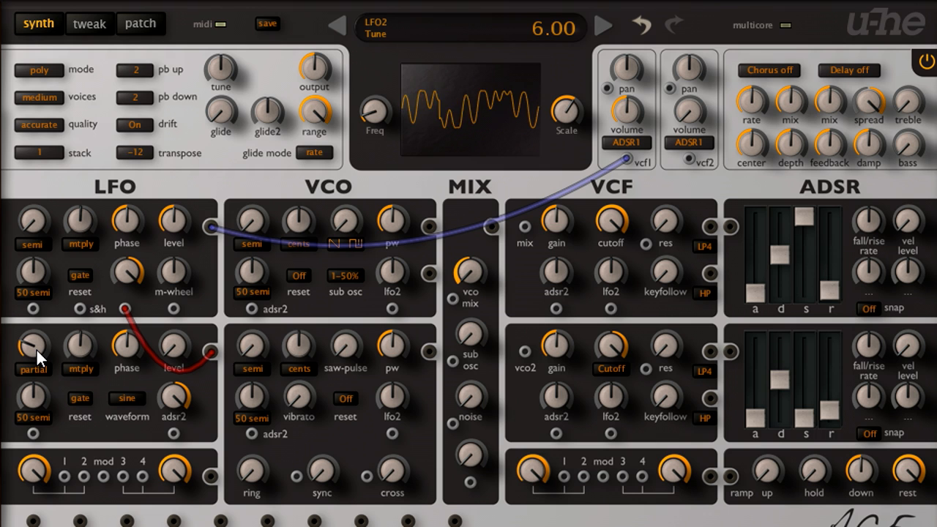
scroll(down, 3)
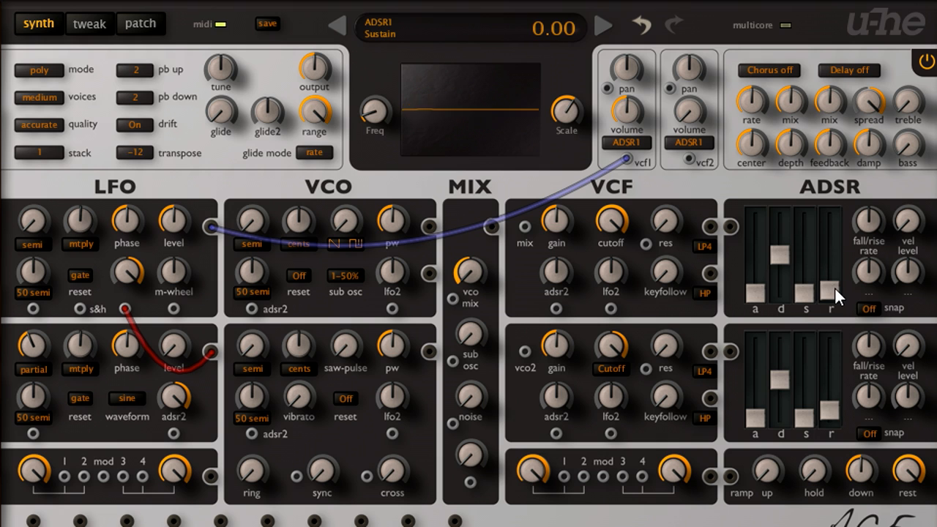
Step: Drop ADSR1 sustain to 0 and set ADSR2 release to 48 with snap enabled
drag(832, 293, 832, 252)
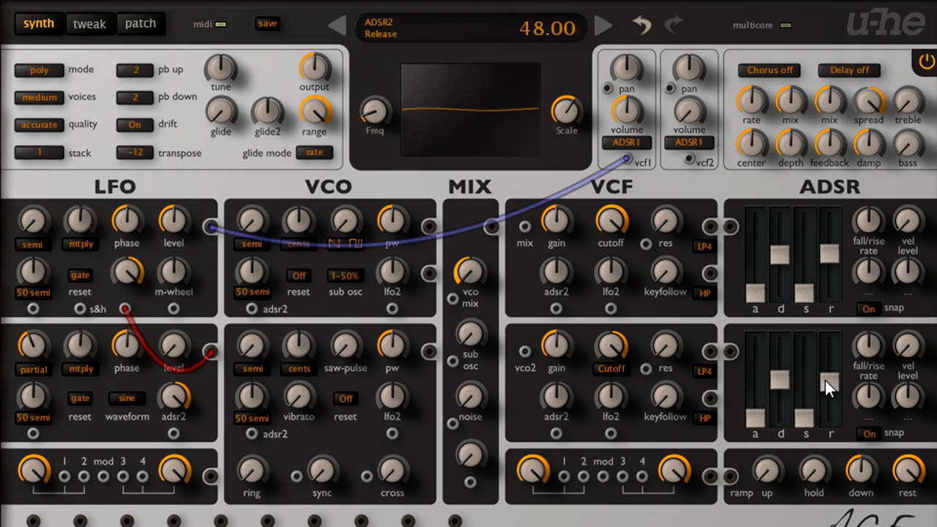
click(134, 152)
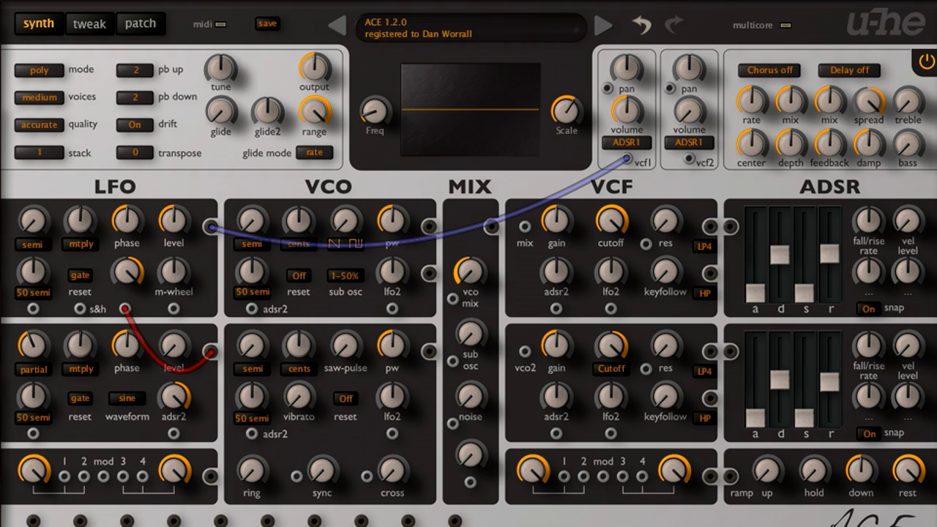
mouse_move(132, 343)
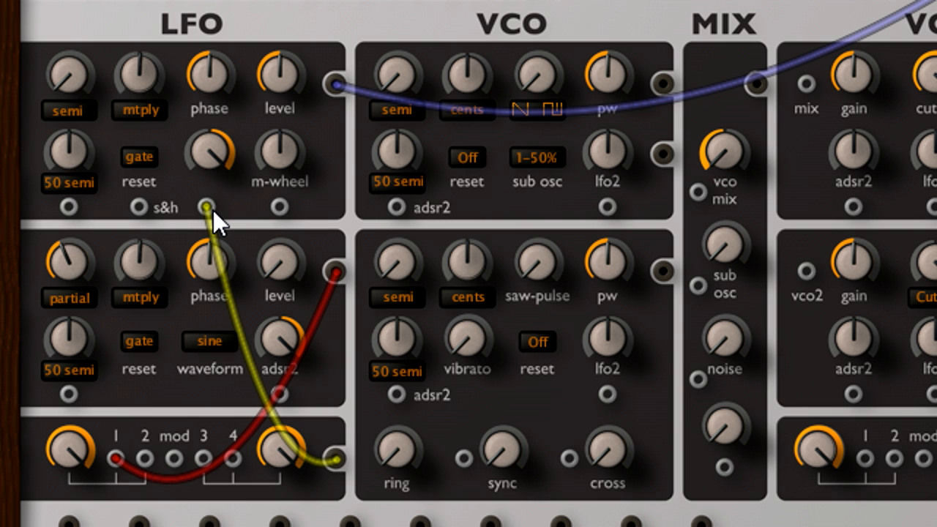
mouse_move(666, 102)
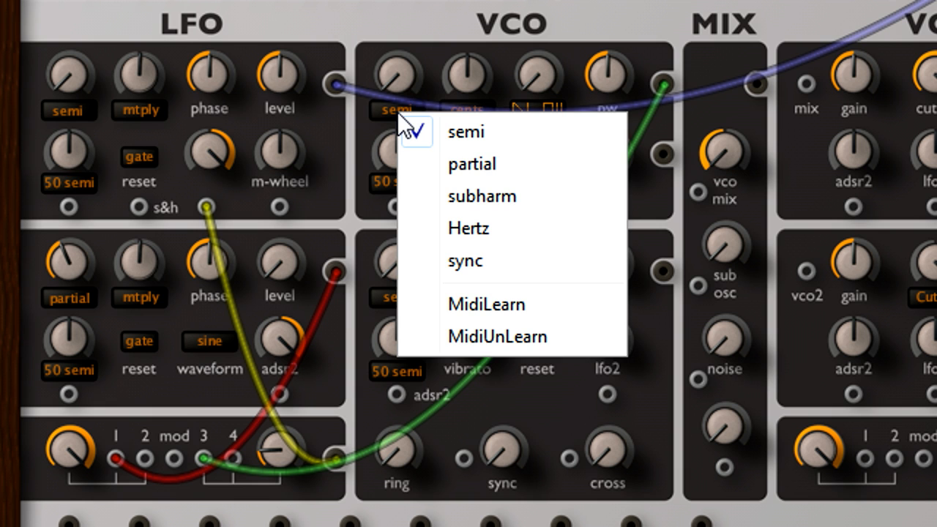
Step: Switch VCO 1's tuning mode to partial
click(471, 164)
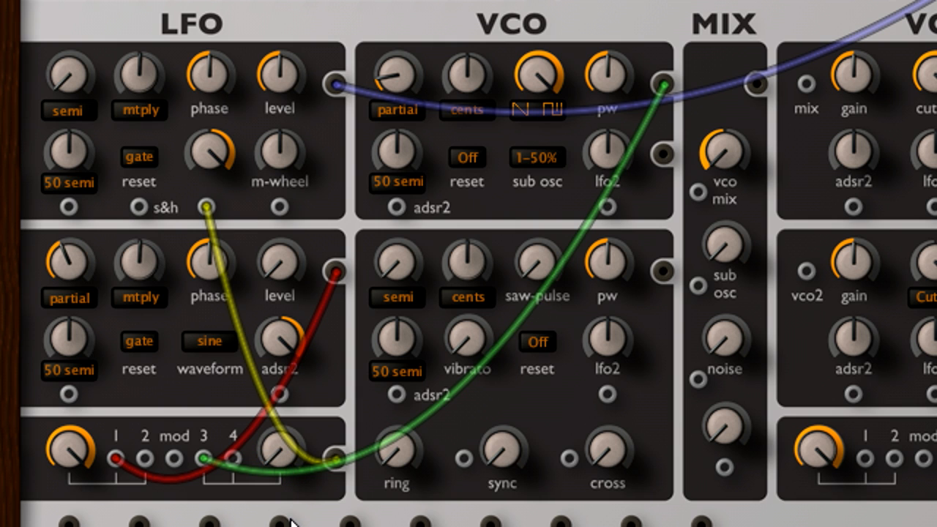
mouse_move(294, 495)
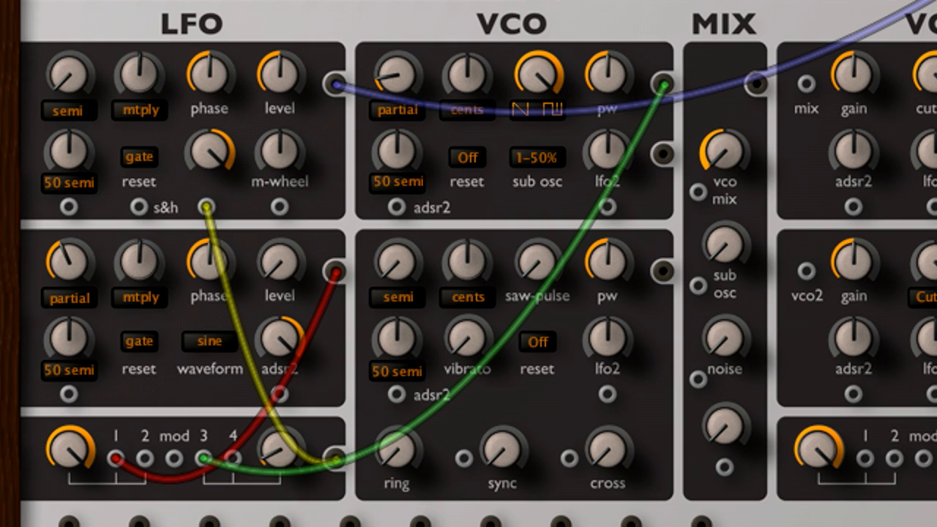
mouse_move(320, 261)
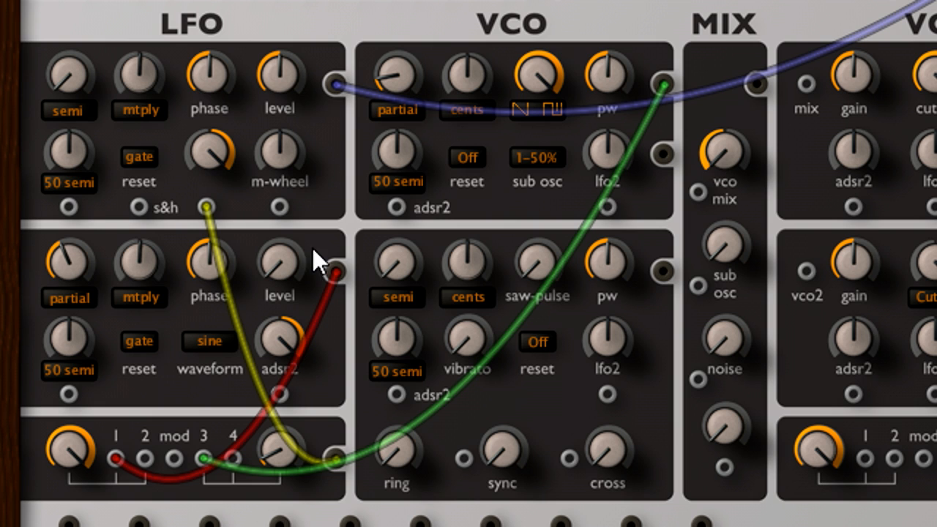
mouse_move(340, 99)
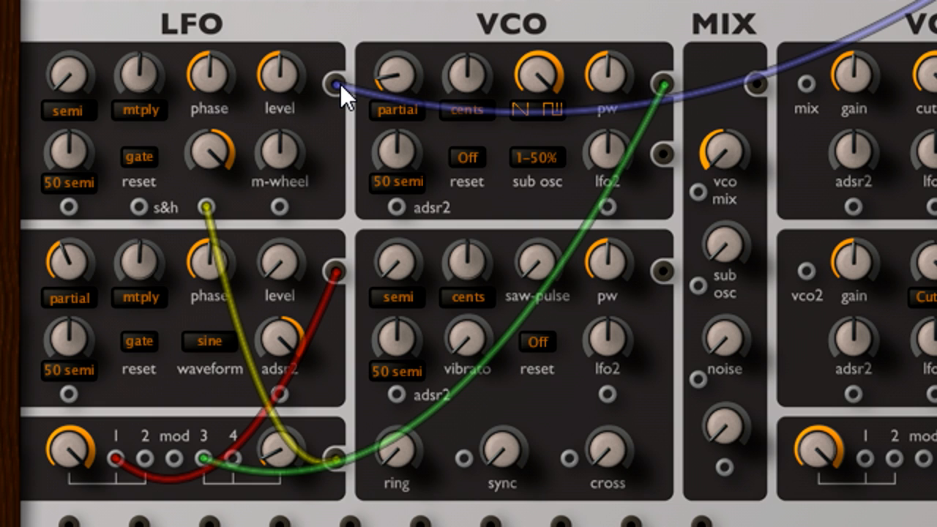
Step: Cable LFO 1's main output into input 2 of the bottom modulation mixer
drag(333, 82, 146, 457)
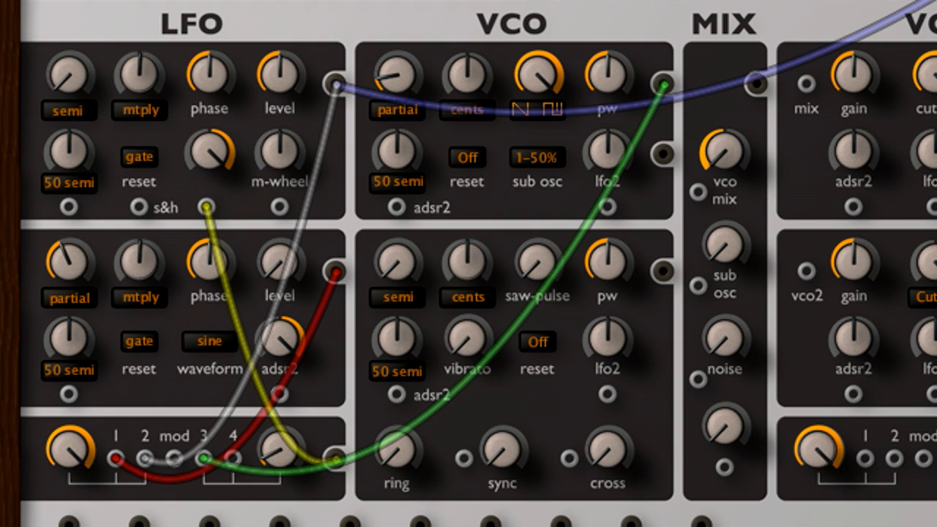
mouse_move(99, 198)
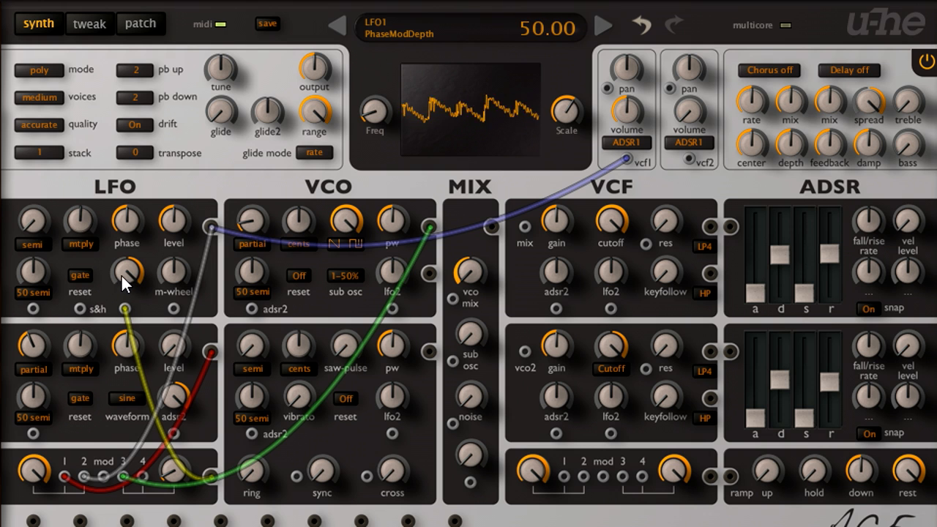
Step: Route the cable into VCF1's input, switch the filter to LP2, and adjust its FM depth
drag(129, 276, 129, 311)
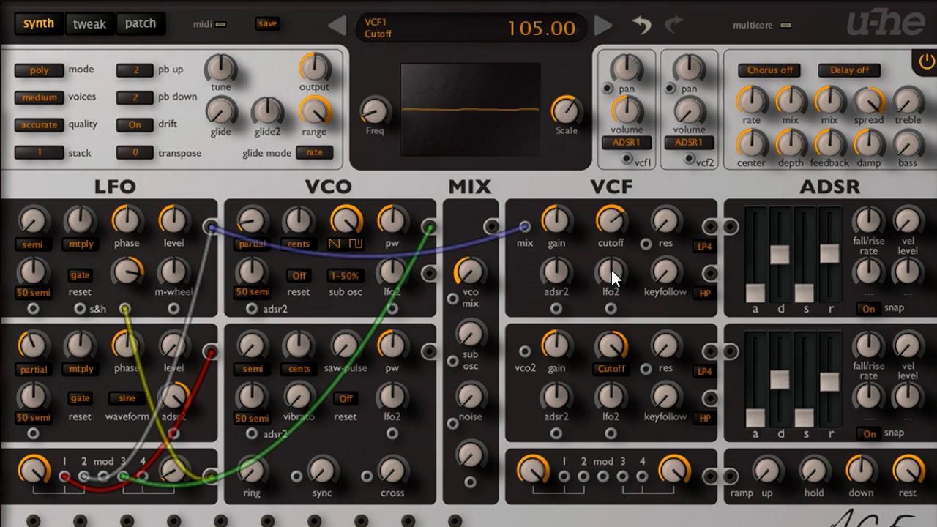
click(702, 246)
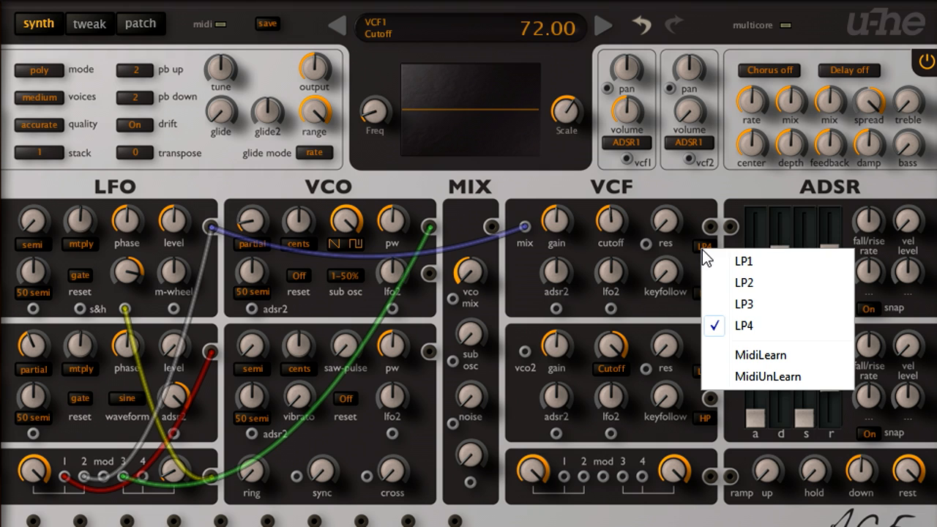
click(744, 283)
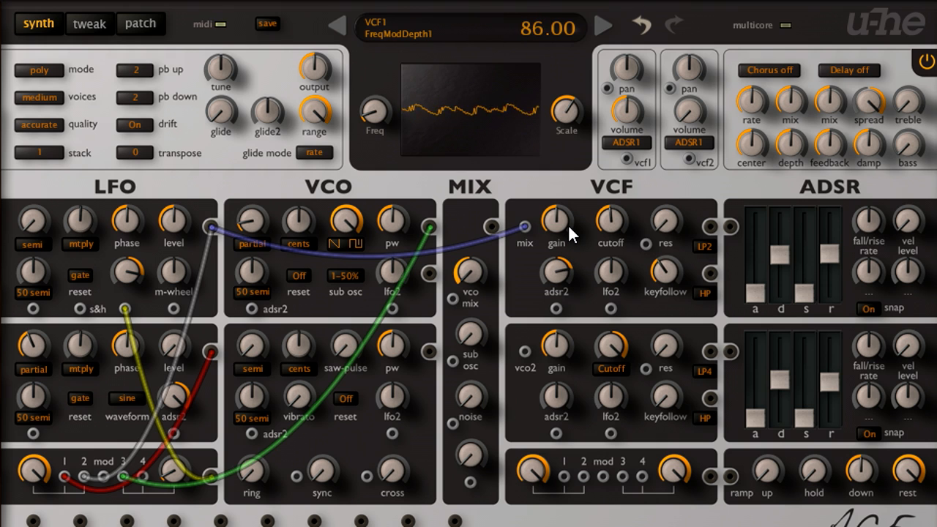
drag(556, 223, 556, 237)
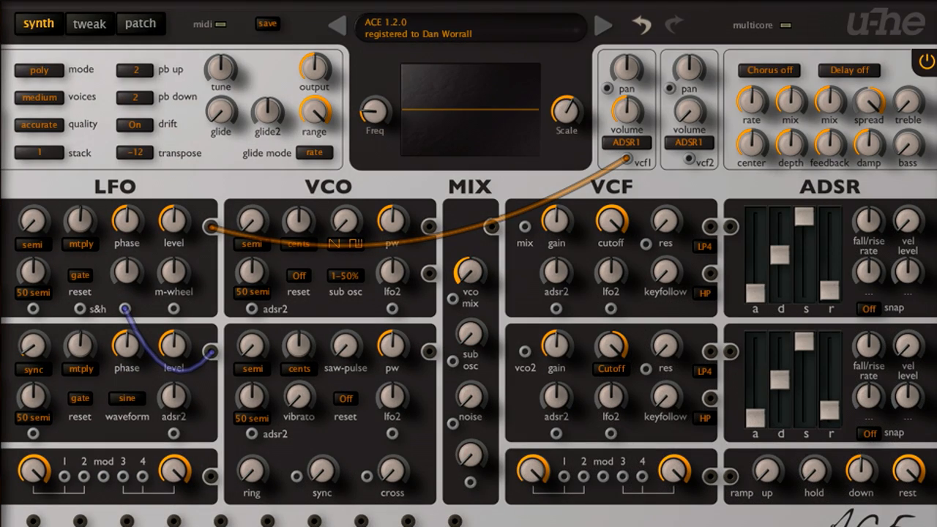
mouse_move(46, 234)
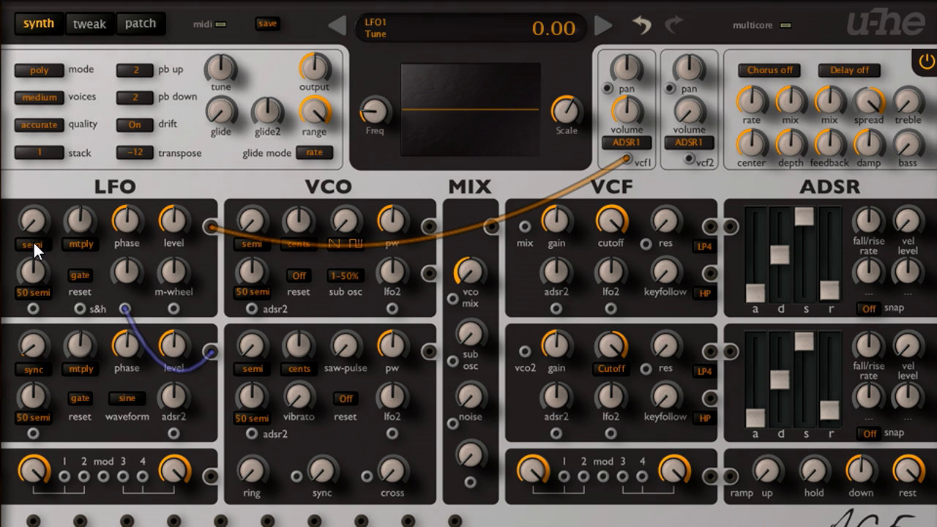
mouse_move(441, 251)
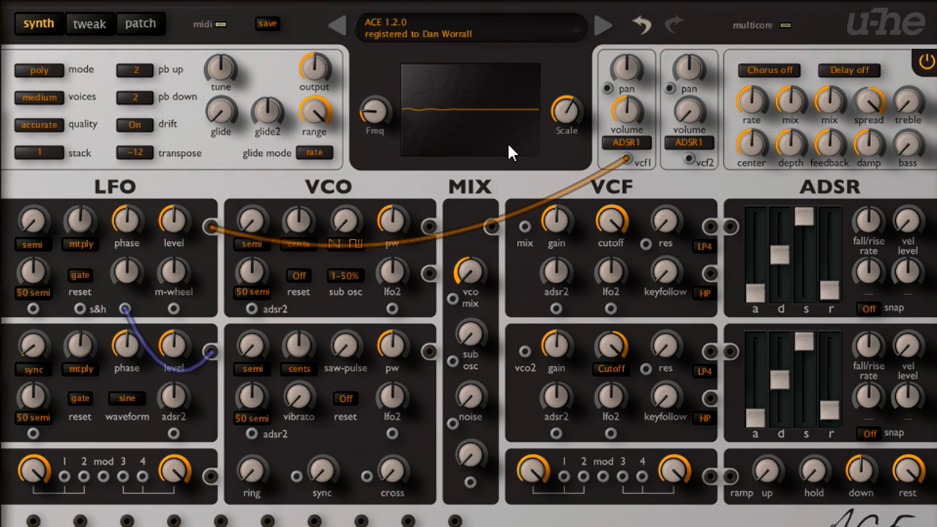
mouse_move(144, 427)
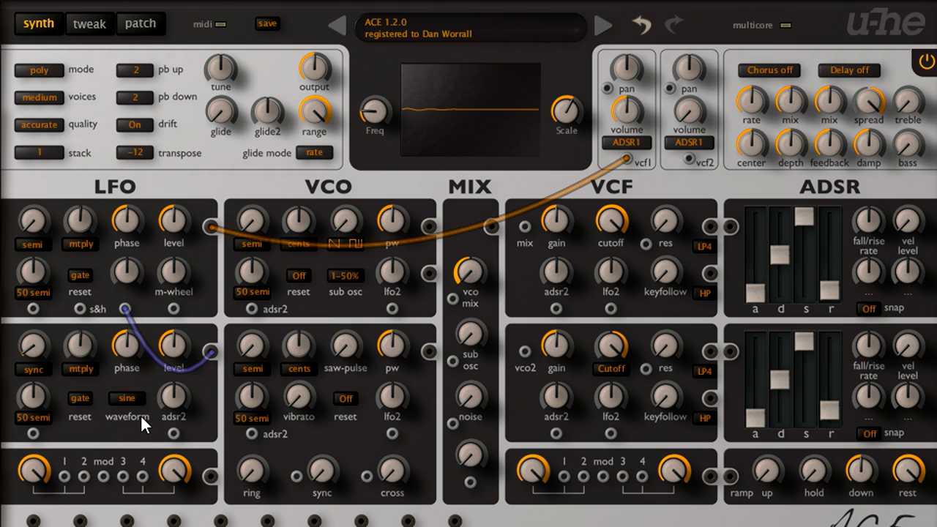
mouse_move(183, 377)
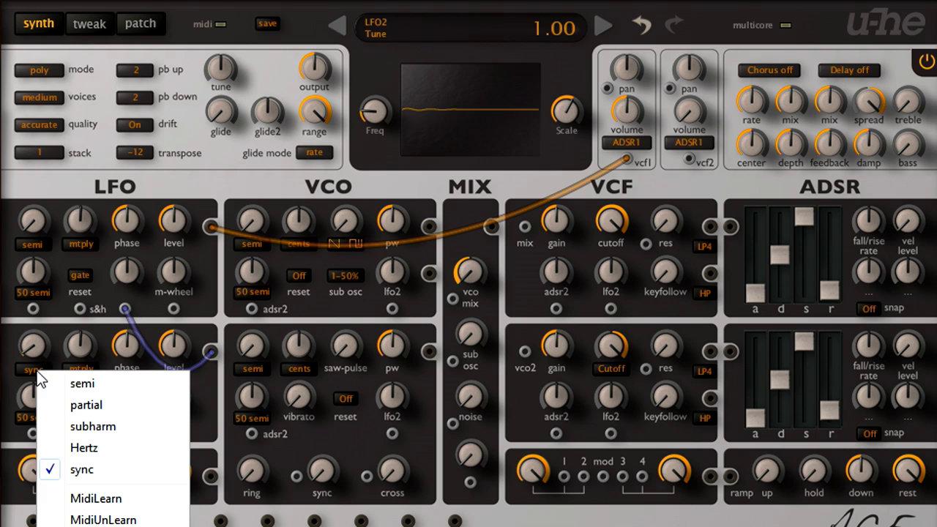
Step: Set LFO 2 to partial tuning and raise LFO 1's phase modulation depth to 50
click(85, 404)
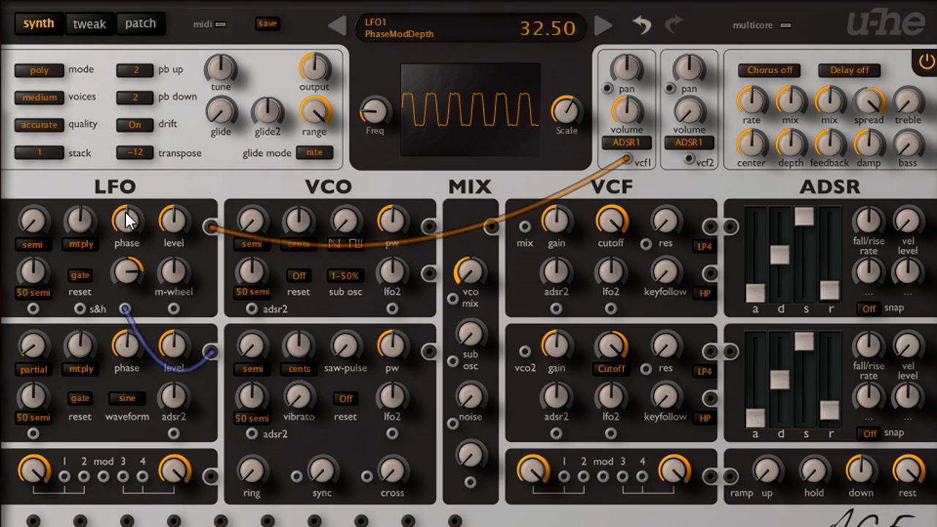
drag(124, 220, 129, 173)
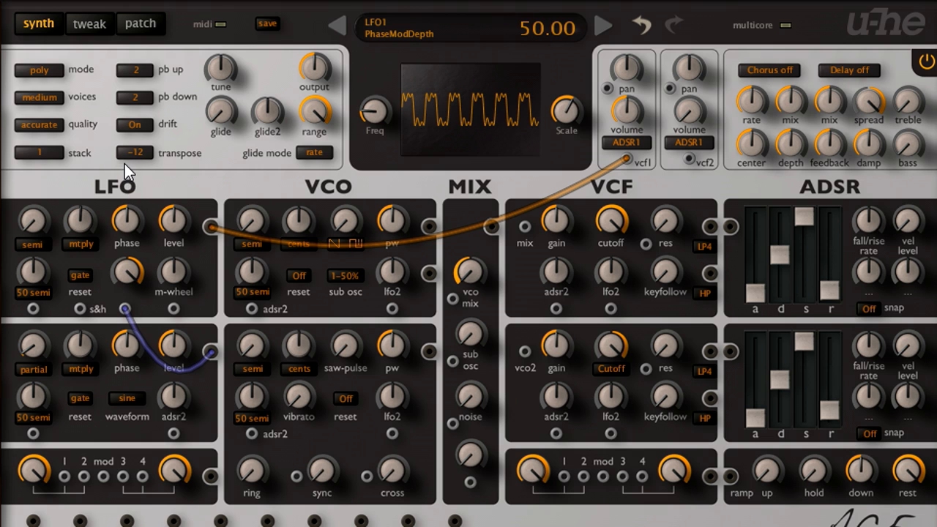
mouse_move(130, 281)
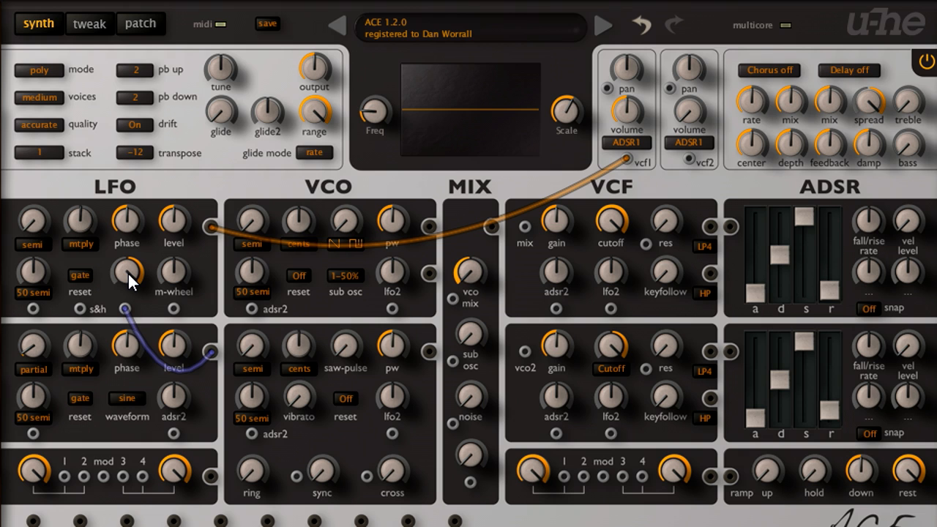
Step: Switch LFO 2 to subharm tuning, set voice mode to mono, and raise LFO 1's tune
click(29, 370)
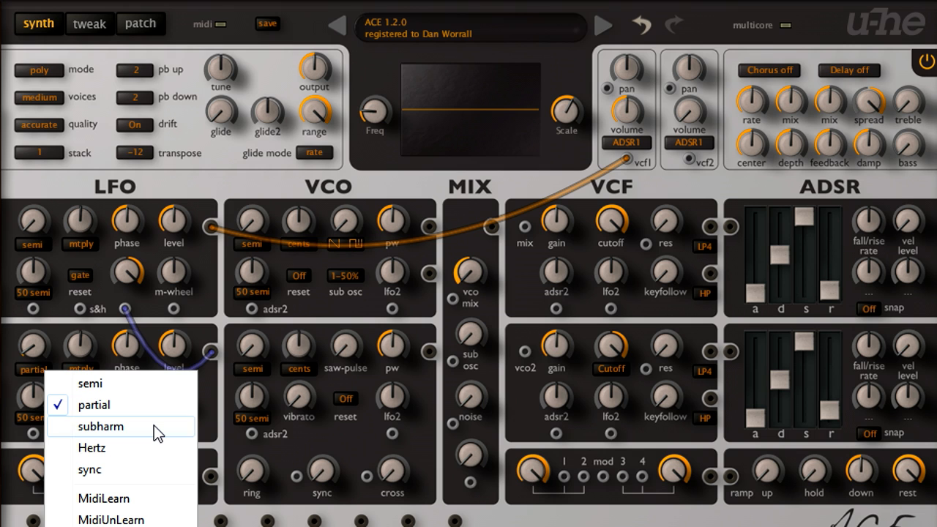
click(100, 427)
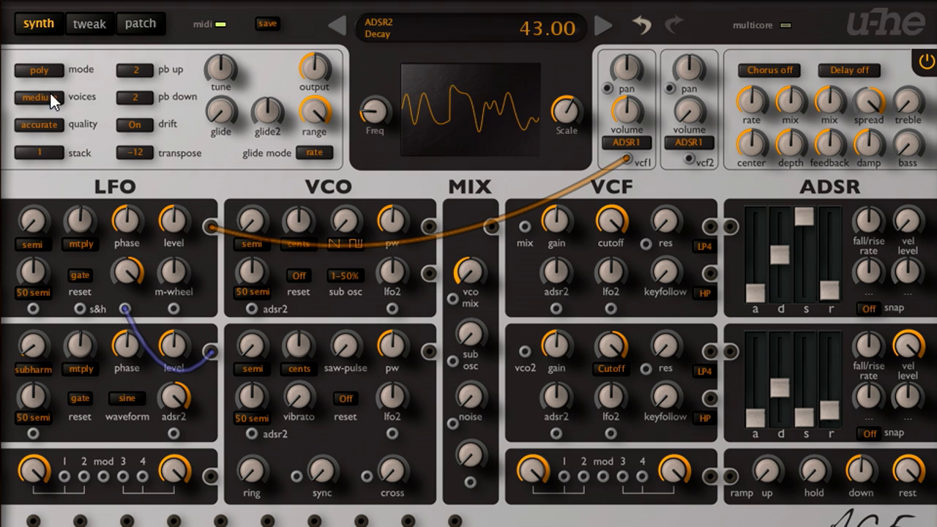
click(37, 70)
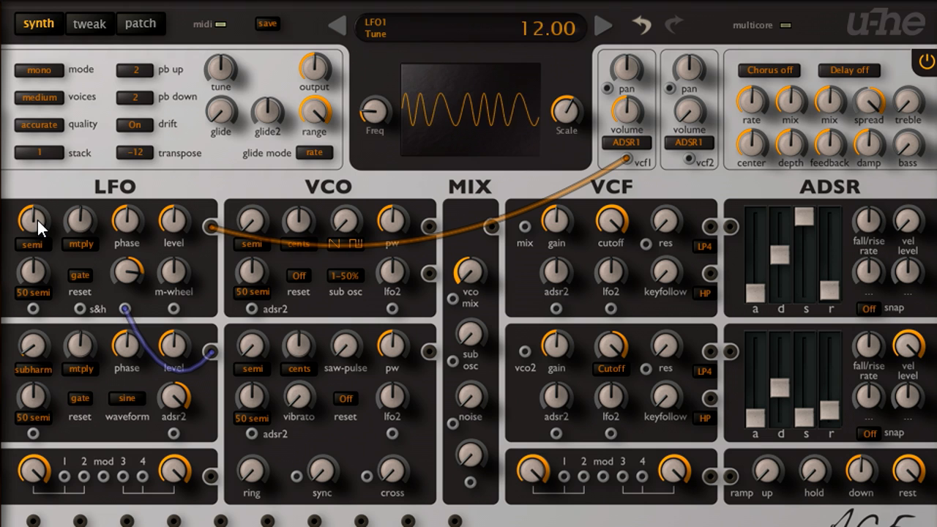
drag(32, 219, 32, 263)
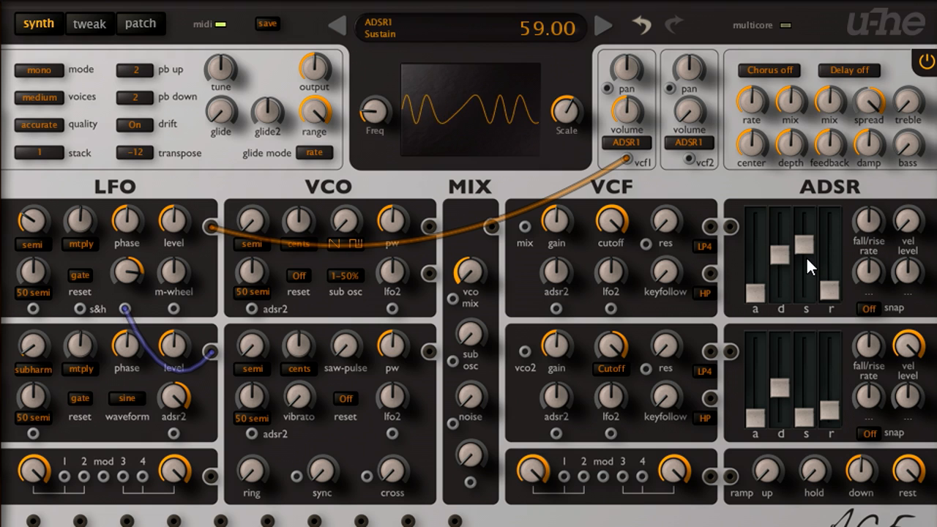
Step: Lower ADSR1's sustain and decay to about 39 and set its fall/rise rate to -26
drag(779, 256, 779, 275)
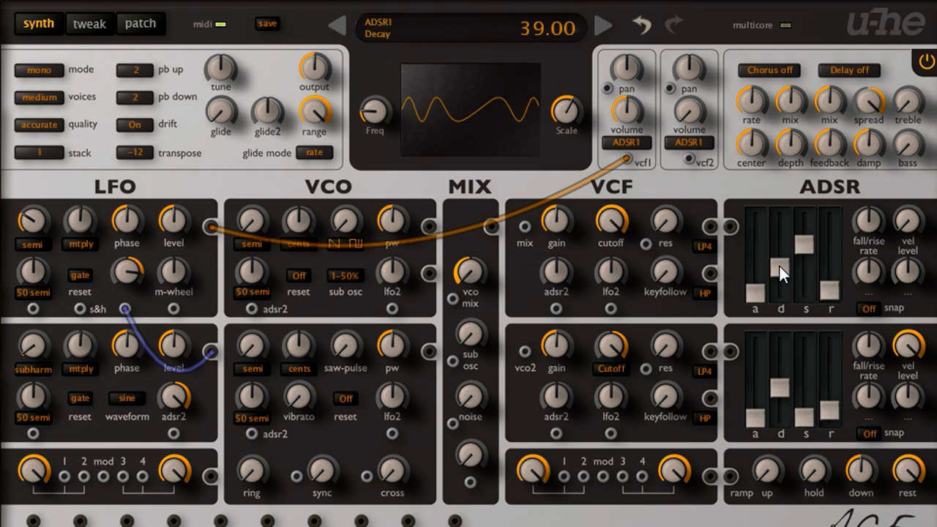
drag(780, 278, 780, 275)
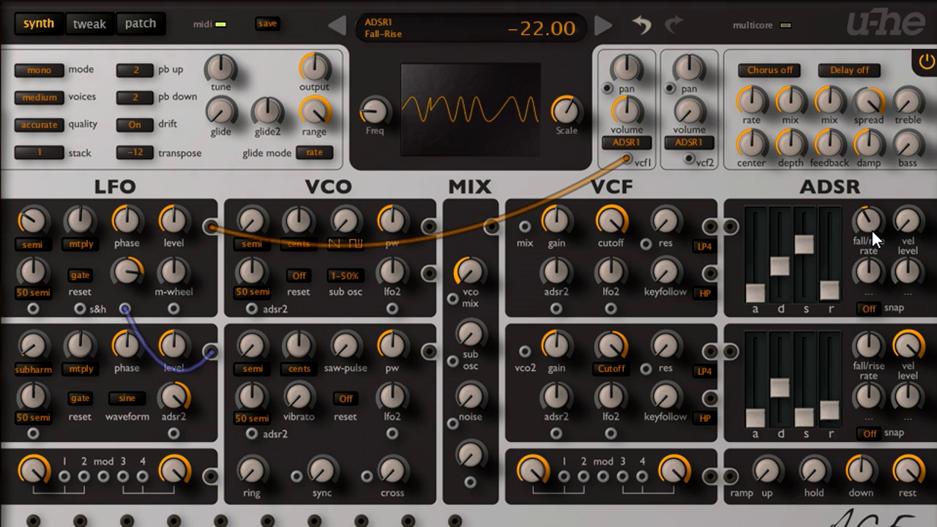
drag(868, 220, 869, 248)
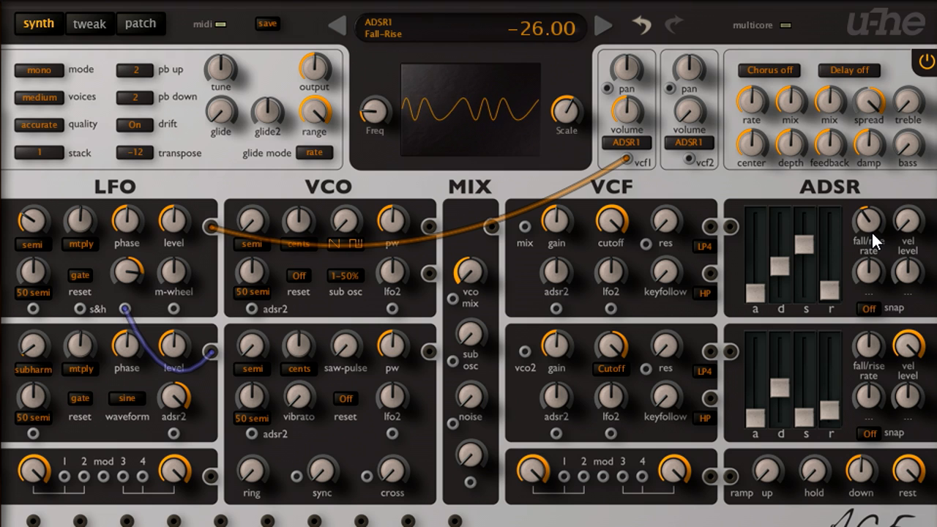
drag(870, 227, 869, 241)
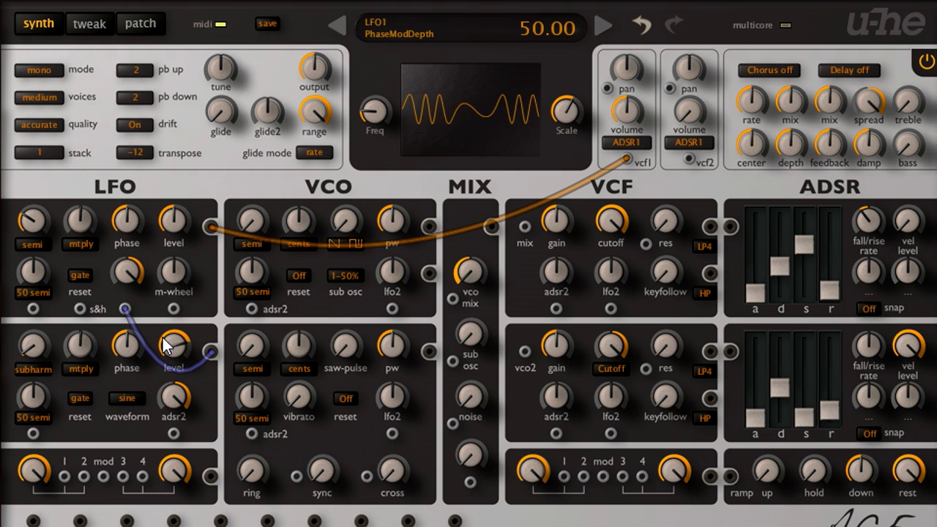
Step: Cable LFO 2's output into VCF1's volume input and set LFO 2's waveform to tap map
drag(172, 344, 173, 337)
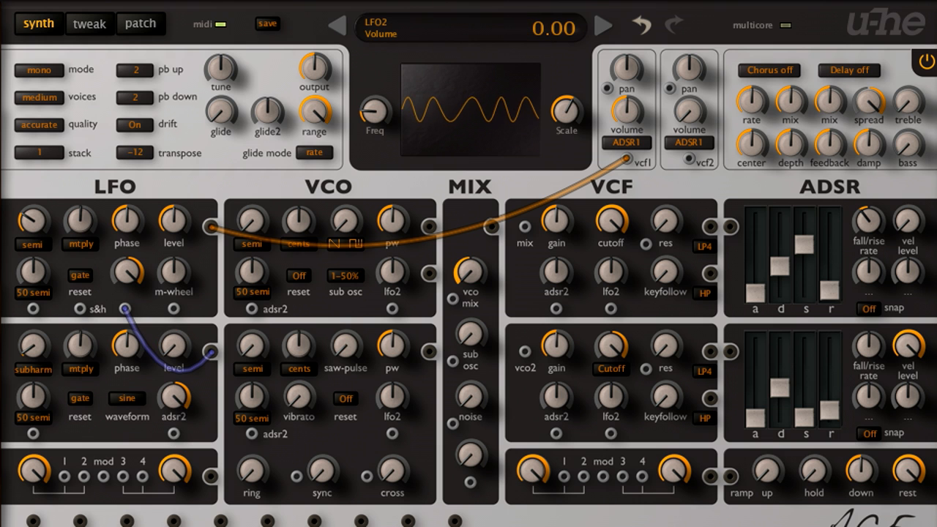
click(126, 398)
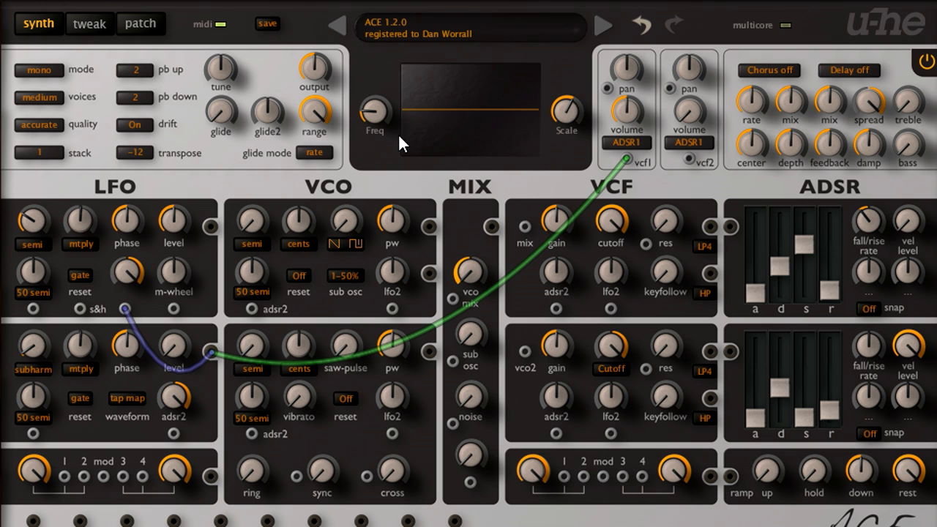
Step: Draw a rising ramp then reshape parts of the mapping generator's step pattern downward
click(87, 25)
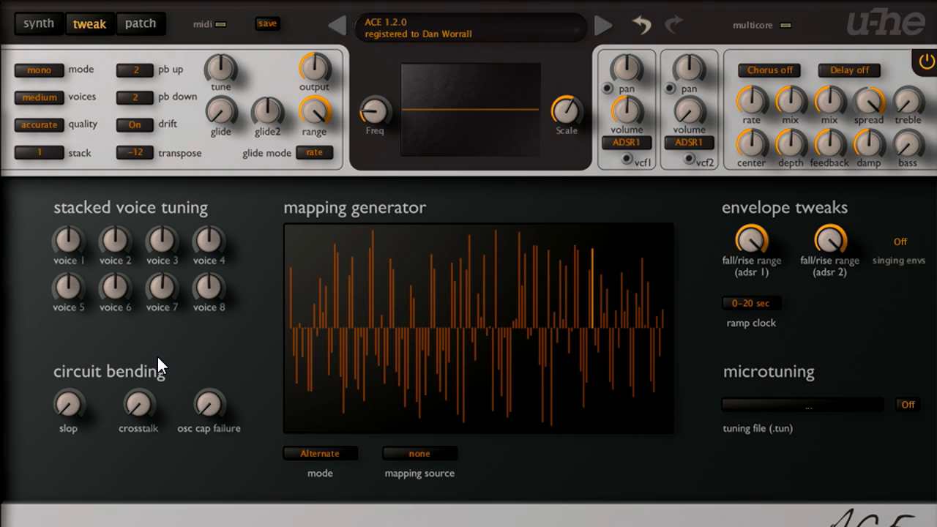
mouse_move(300, 424)
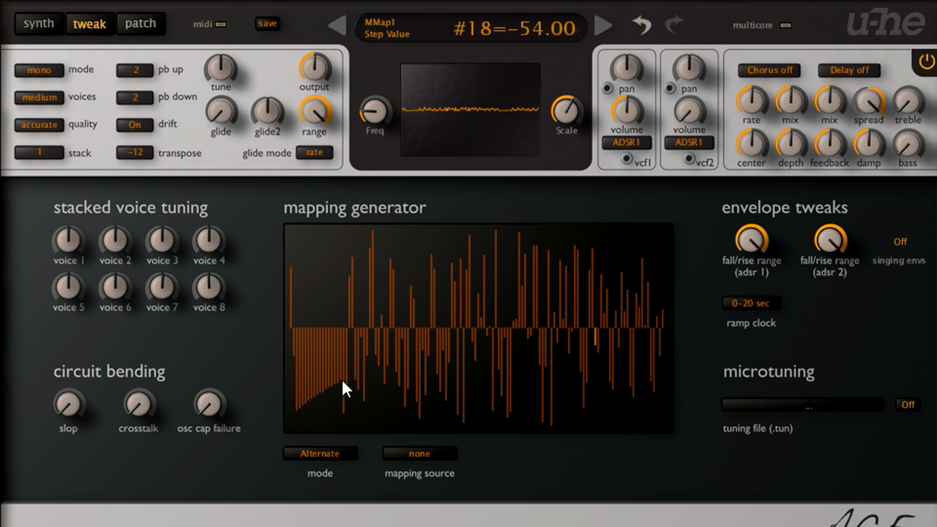
drag(349, 388, 644, 235)
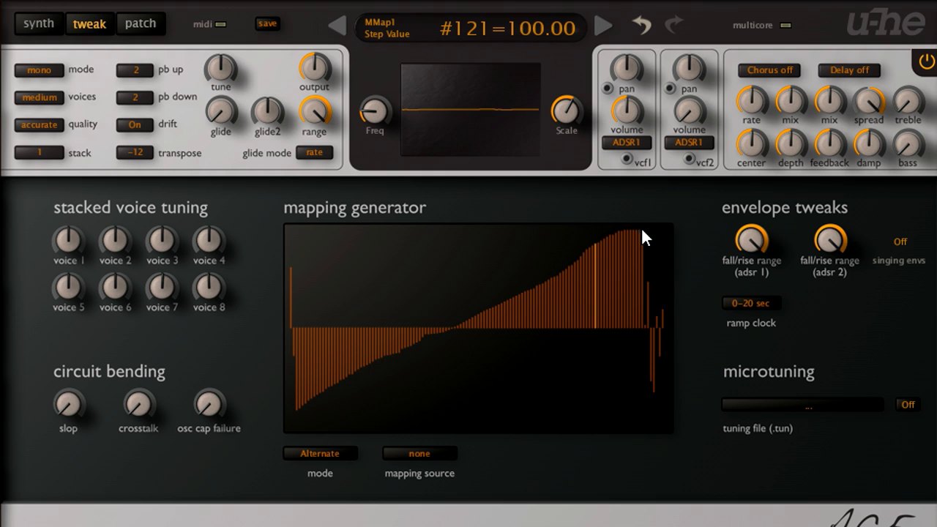
drag(645, 234, 593, 373)
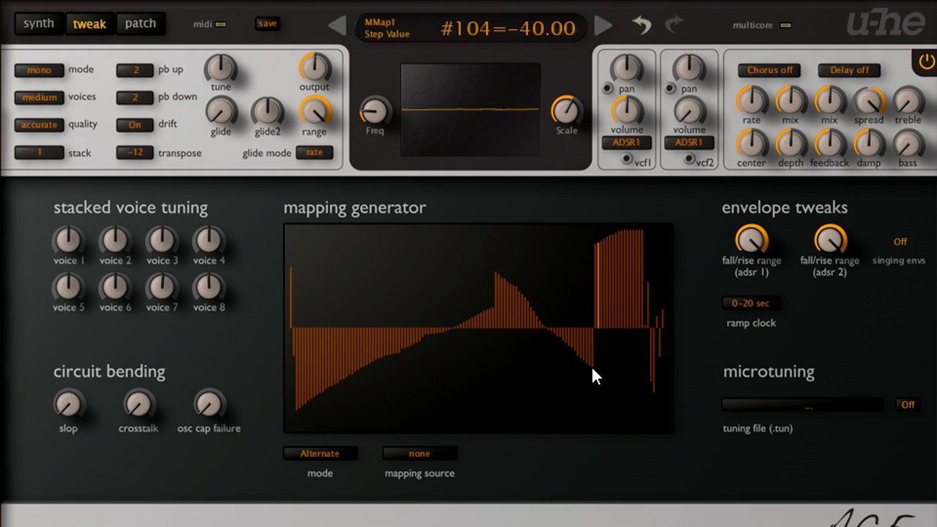
drag(593, 373, 490, 357)
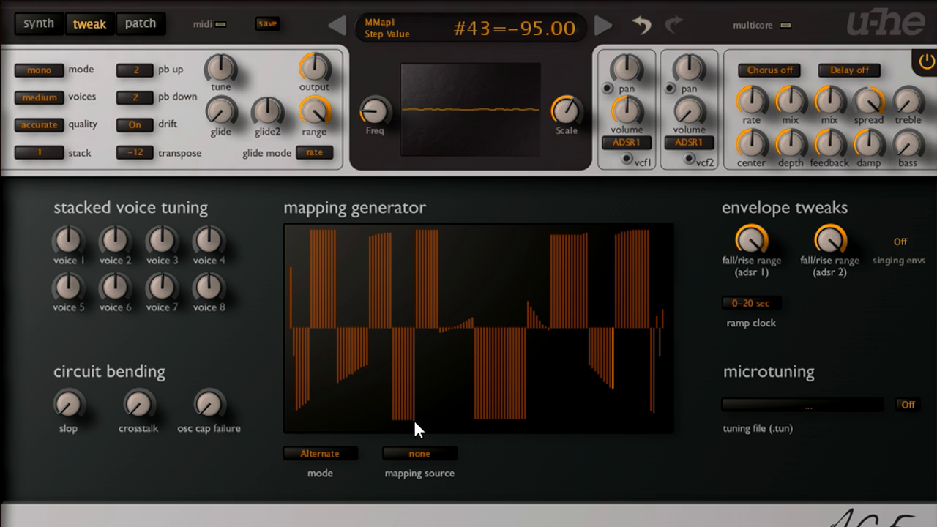
Step: Soften the mapping generator's random step curve and go back to the synth page
right_click(417, 430)
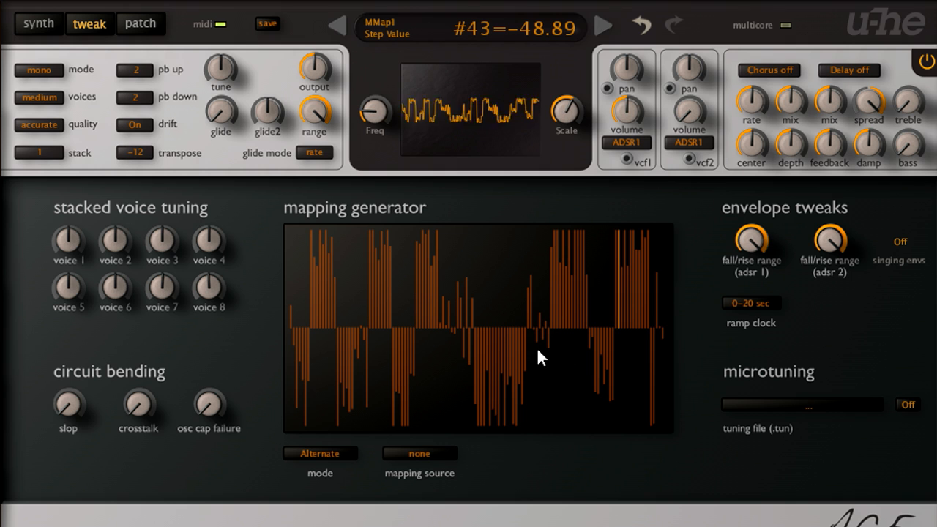
right_click(539, 358)
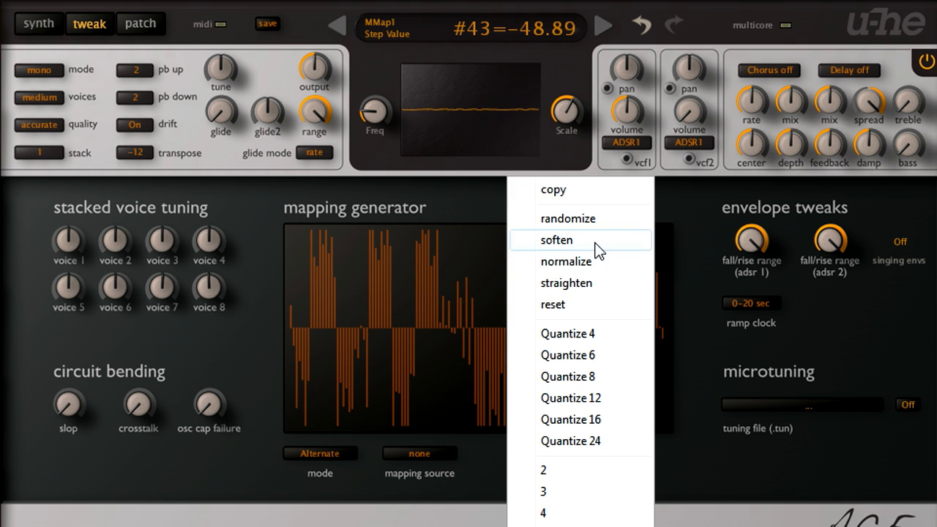
click(557, 240)
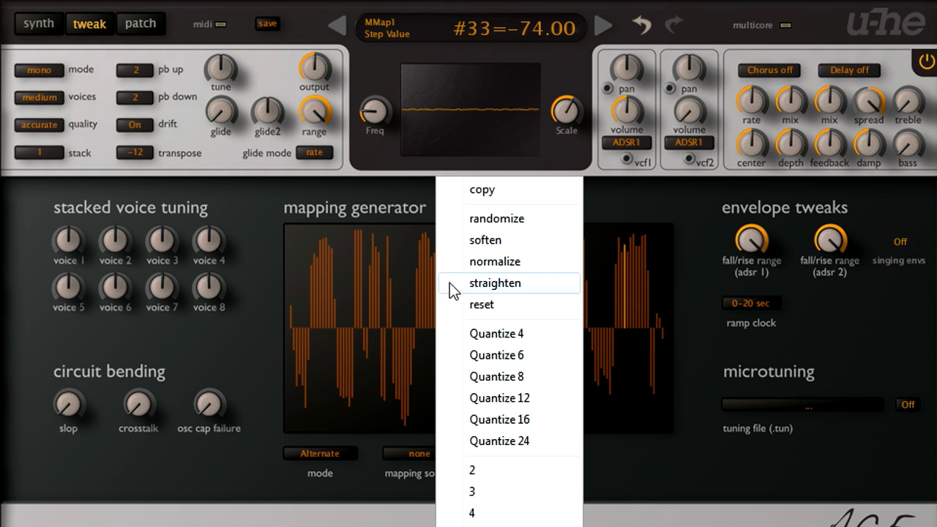
mouse_move(549, 311)
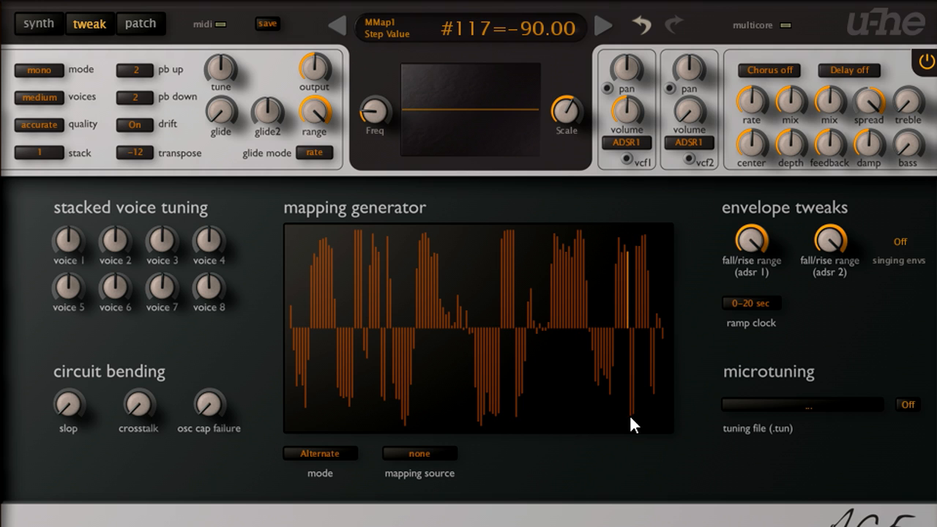
click(38, 25)
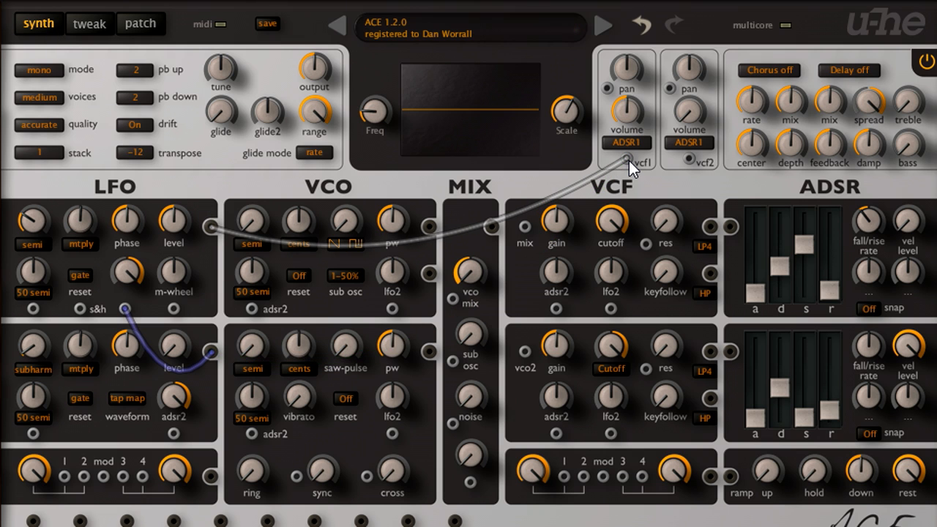
mouse_move(114, 431)
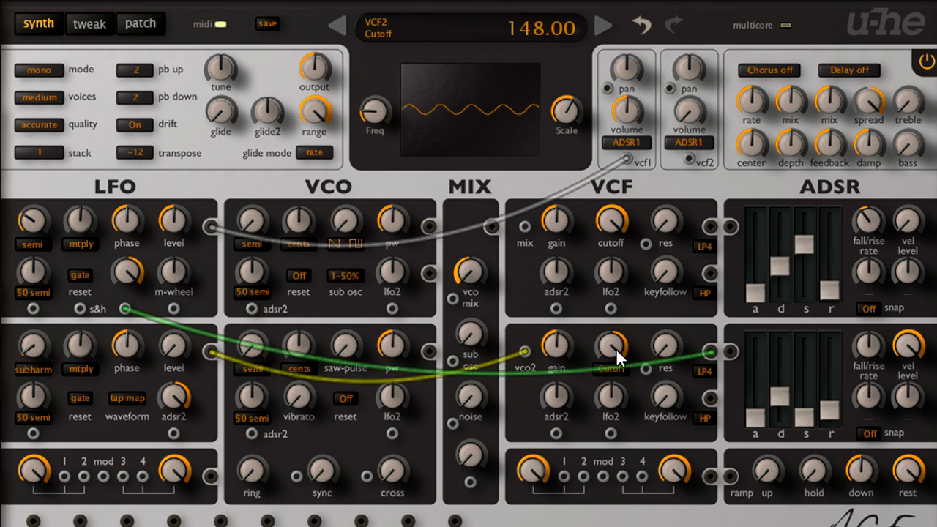
Step: Adjust the second filter's cutoff knob
drag(611, 344, 620, 399)
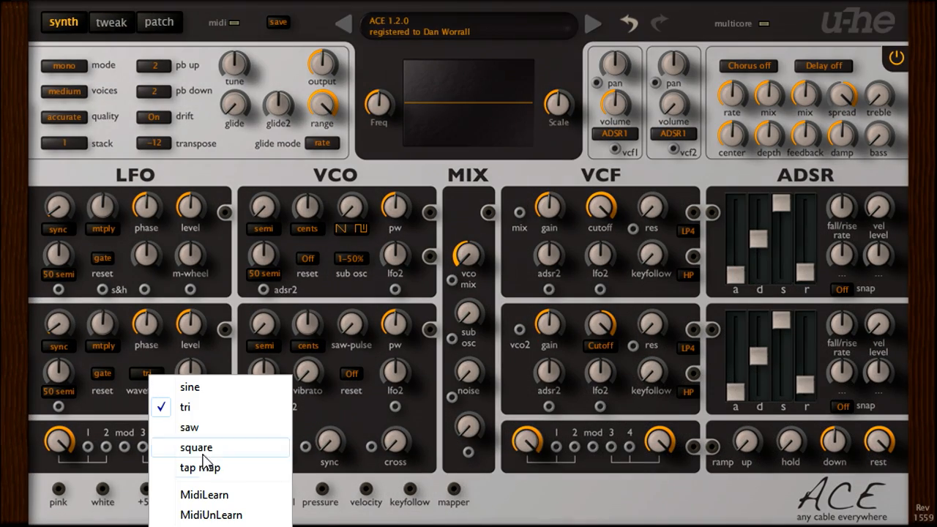
Step: Set LFO 2 to tap map and cable it into the VCO frequency modulation input
click(202, 469)
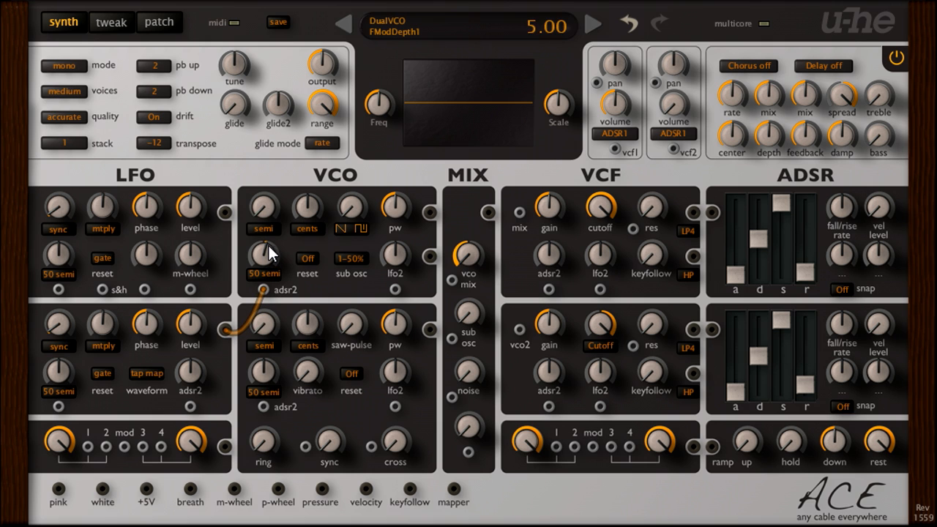
drag(263, 271, 263, 234)
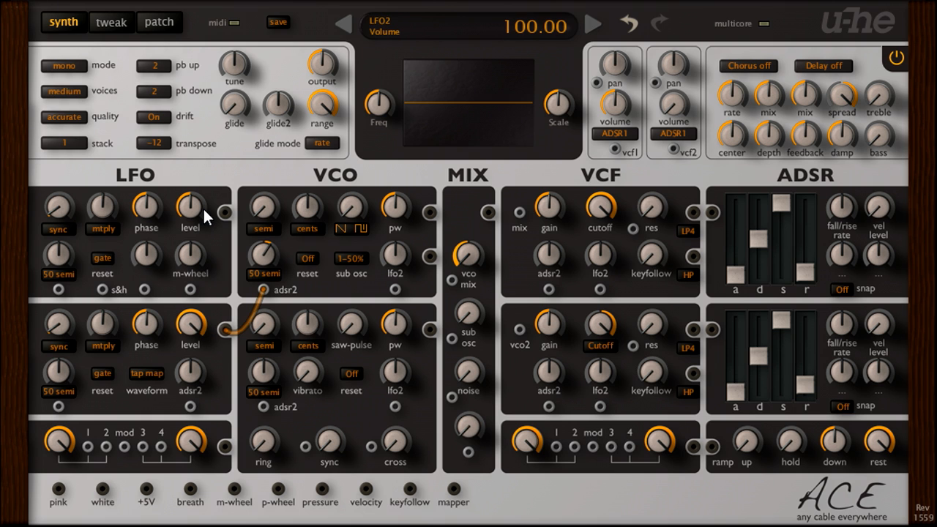
click(112, 23)
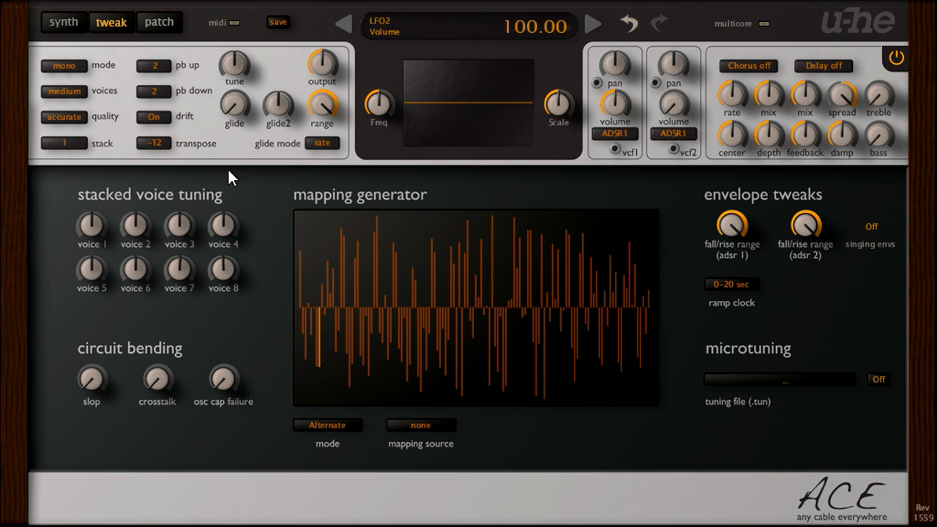
Step: Quantize the mapping generator's steps to even levels and set a coarse step value
right_click(469, 307)
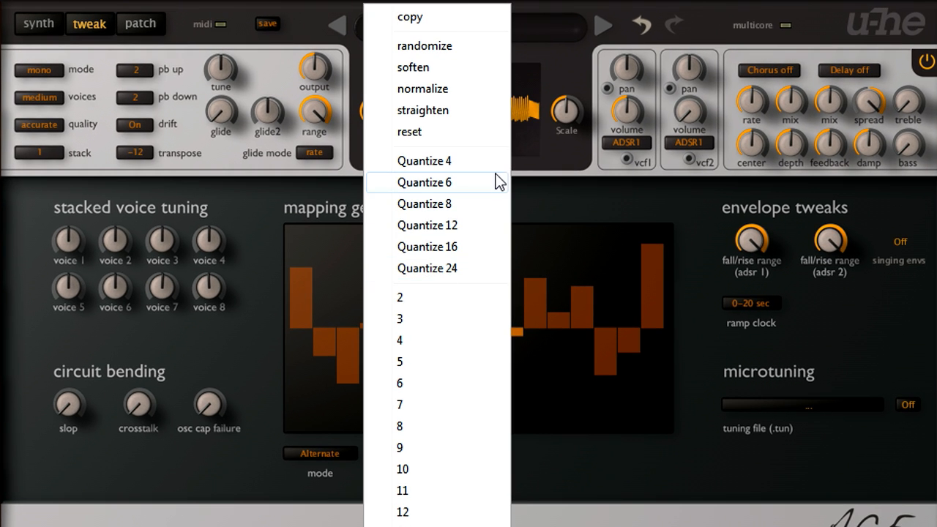
click(410, 131)
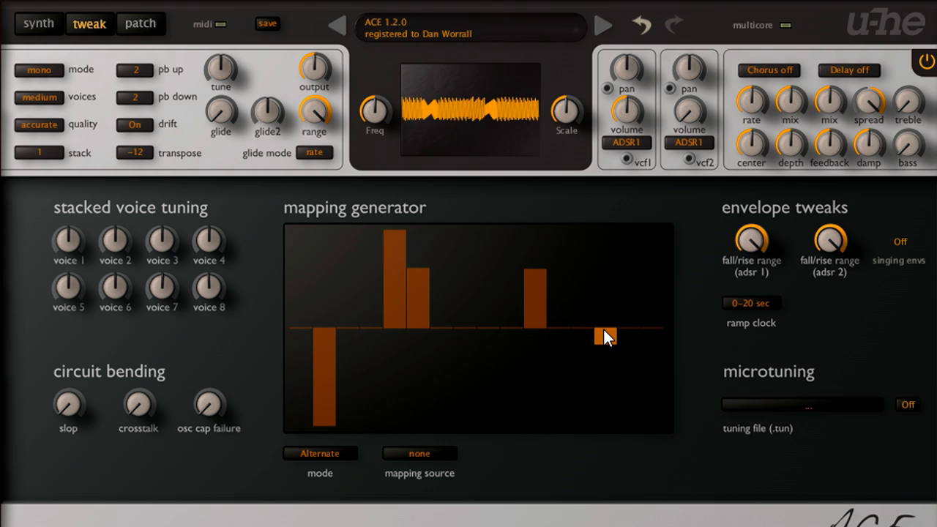
right_click(607, 335)
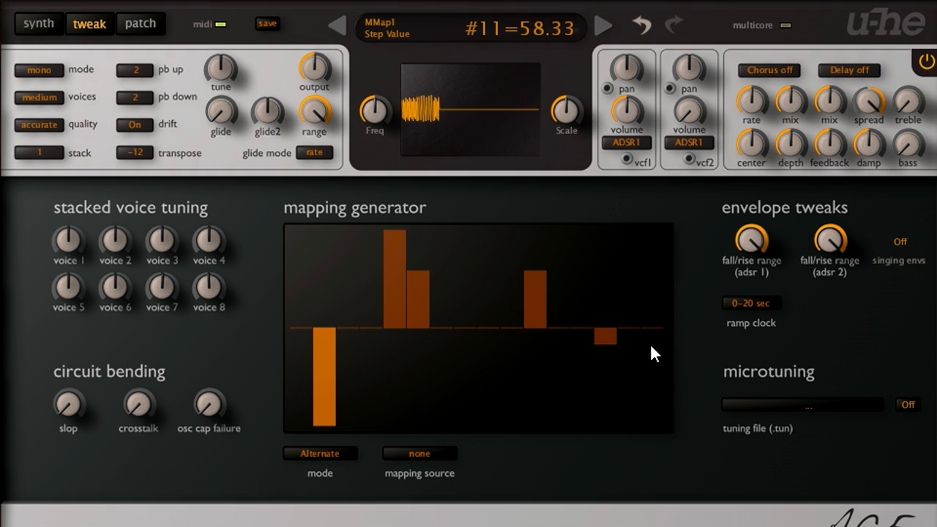
click(35, 24)
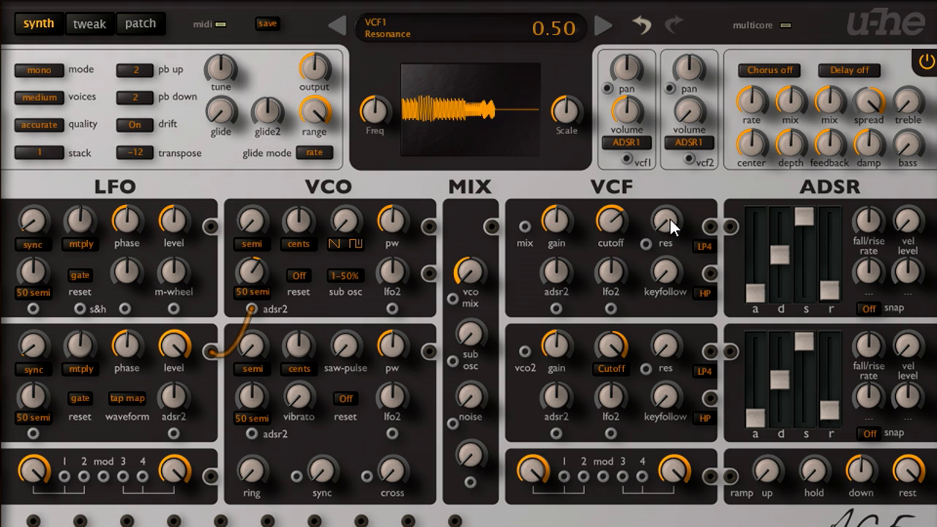
Step: Set VCF1 resonance to 0.50 and cable the mapper output into VCF1's lfo2 mod input
drag(665, 220, 665, 191)
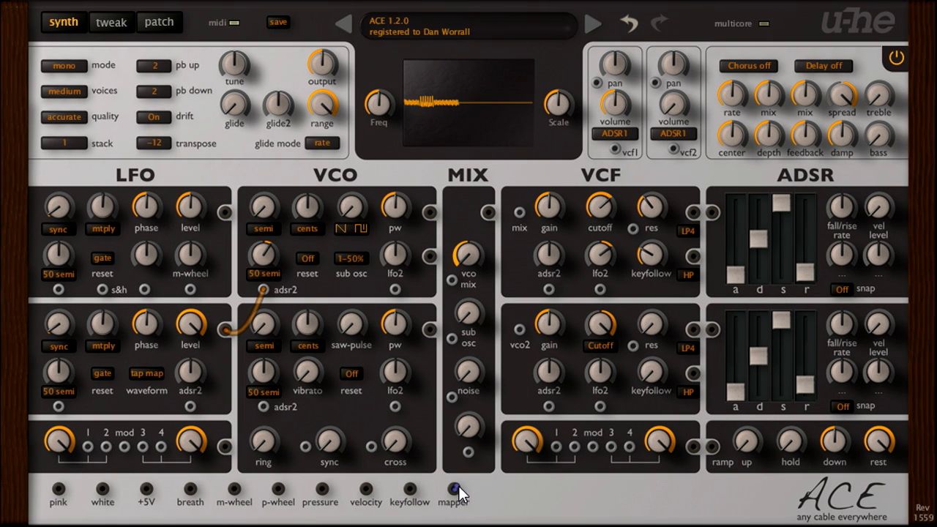
drag(454, 495, 601, 290)
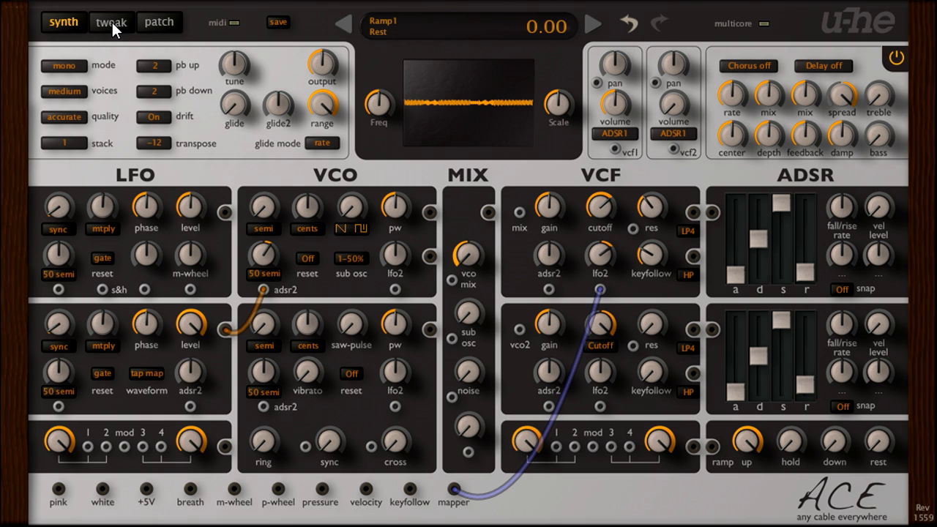
Step: Set the mapper to Map Quantize mode, source Ramp1, ramp clock synced to 4/4
click(111, 22)
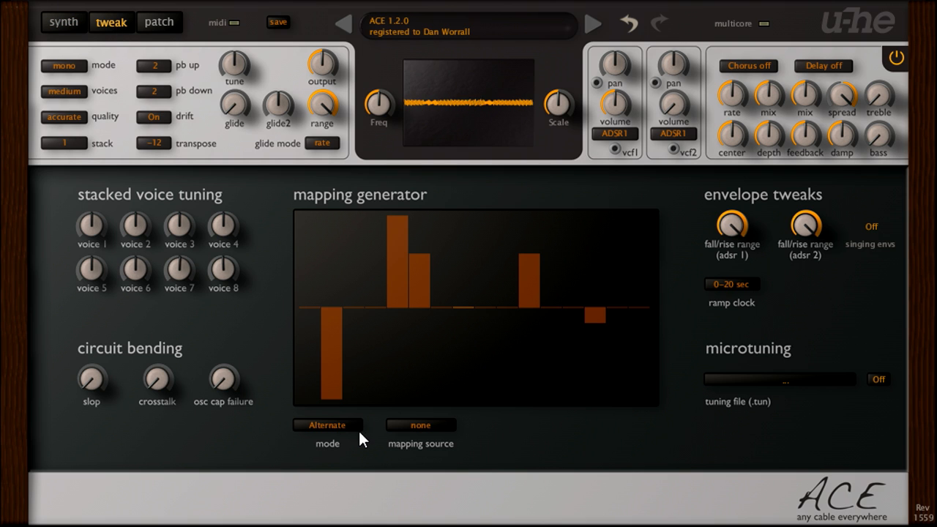
click(328, 424)
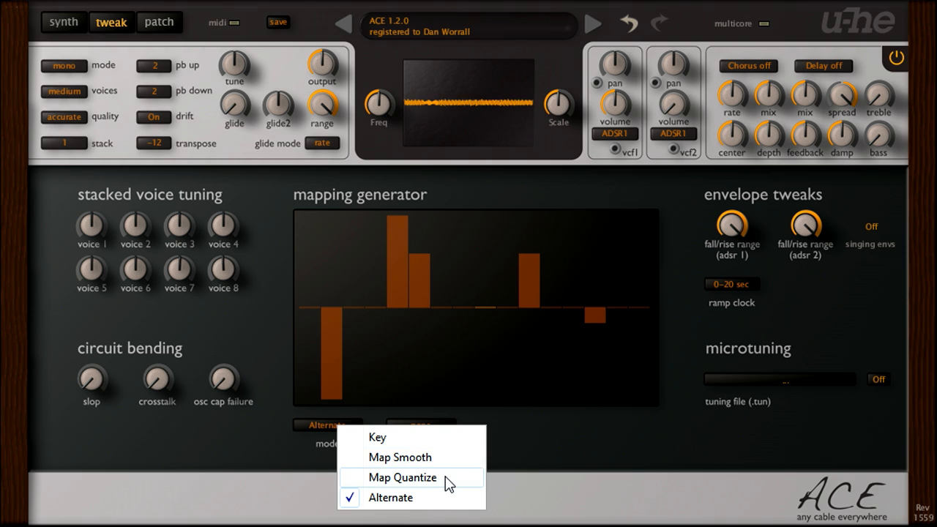
click(398, 477)
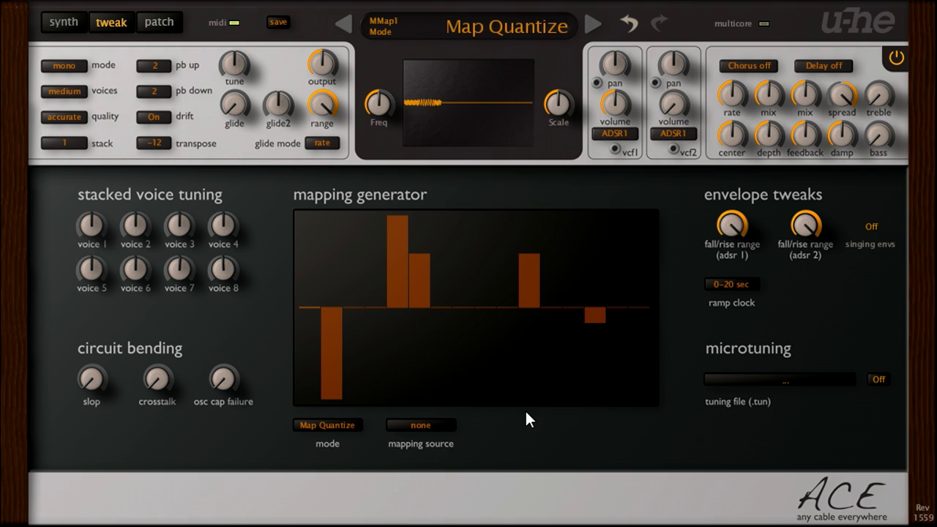
click(732, 284)
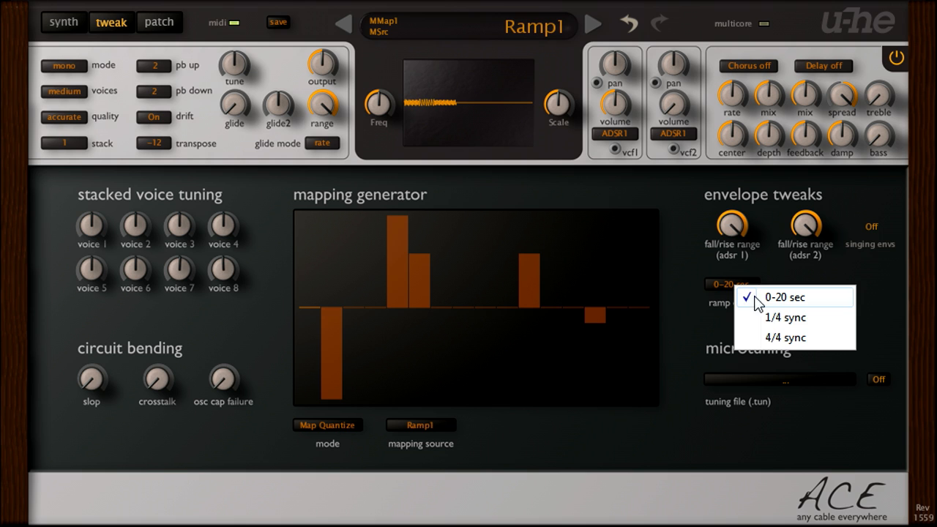
click(785, 337)
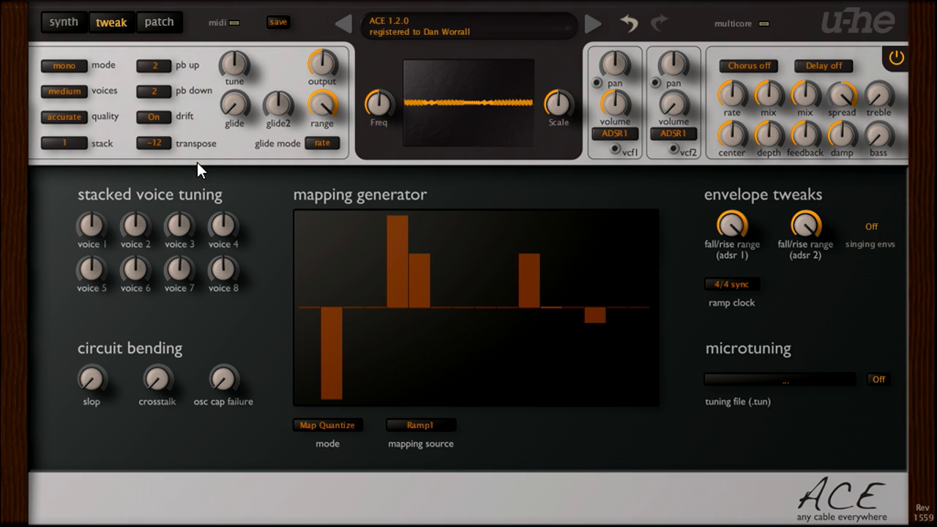
click(62, 22)
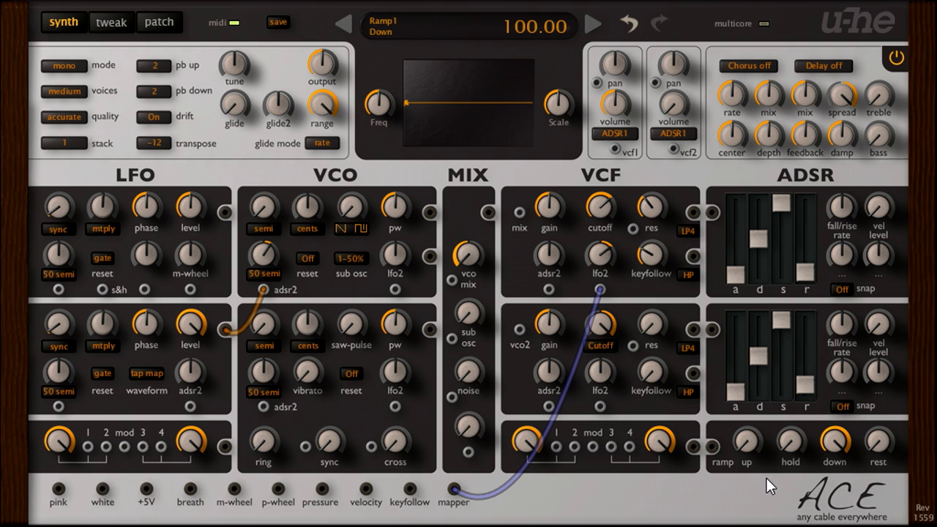
Step: Check the tweak page, then set LFO 2's restart mode to free
click(111, 24)
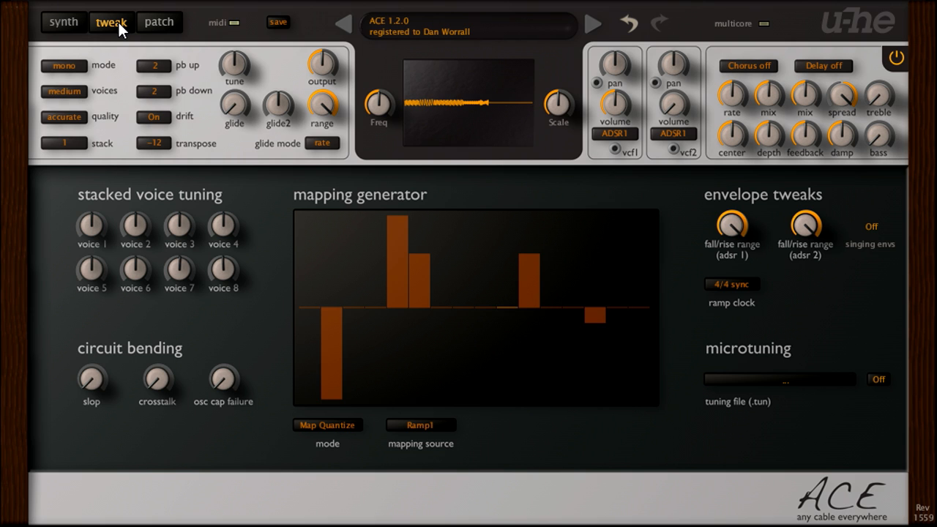
click(62, 22)
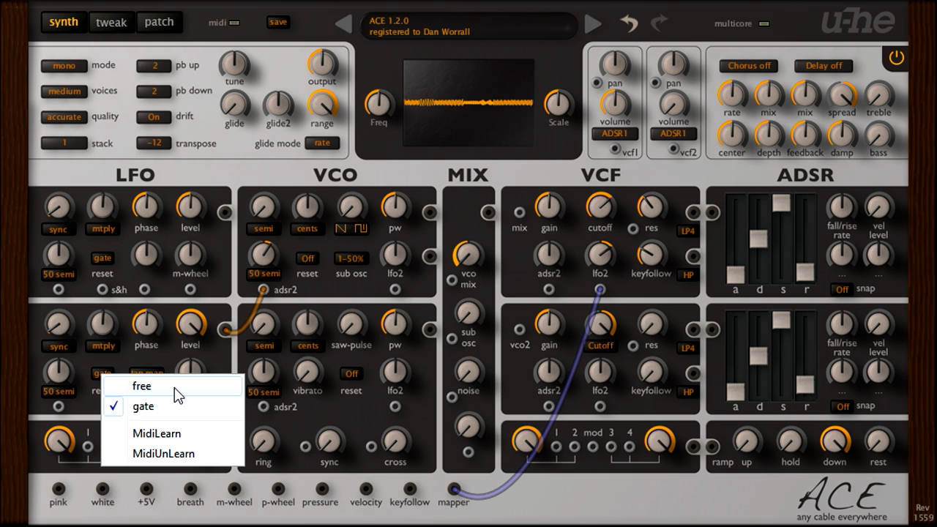
click(142, 387)
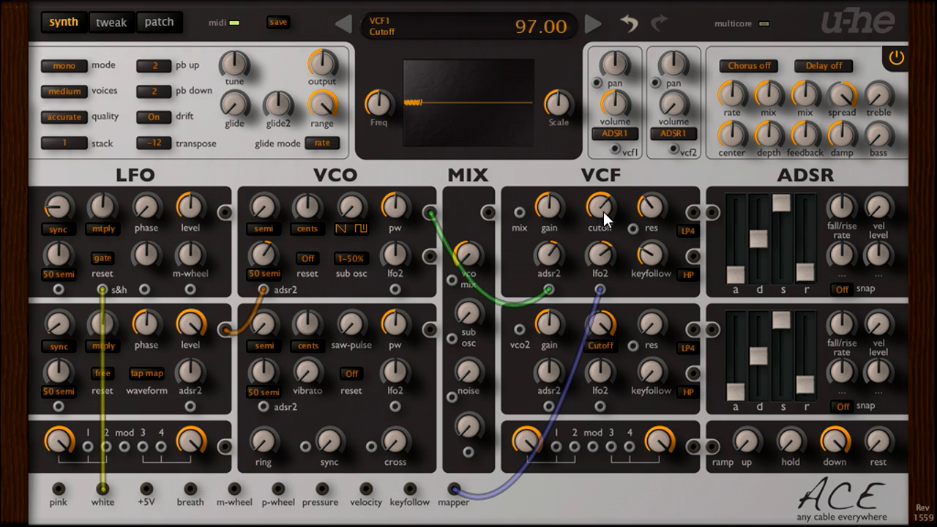
Step: Set VCF1 to cutoff 62, modulation depth 78 and resonance 46
drag(601, 208, 564, 261)
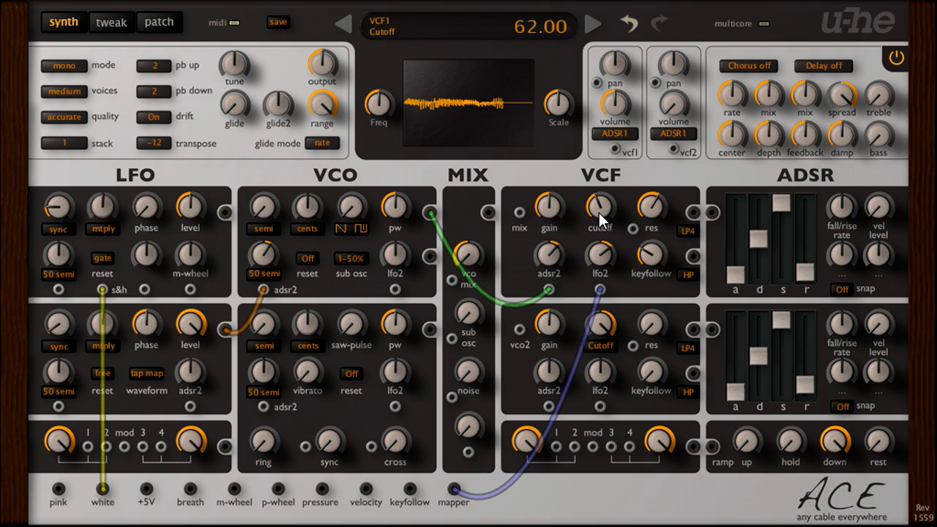
drag(600, 208, 601, 231)
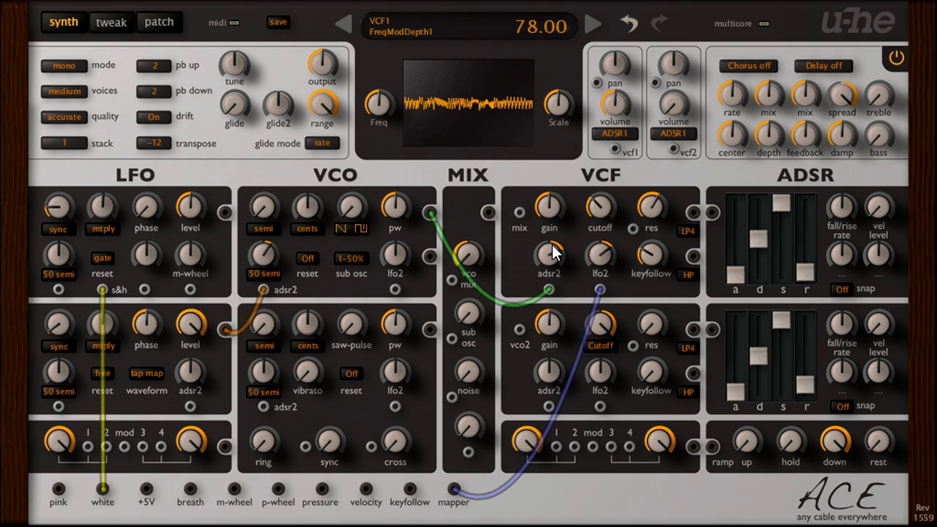
drag(549, 261, 549, 275)
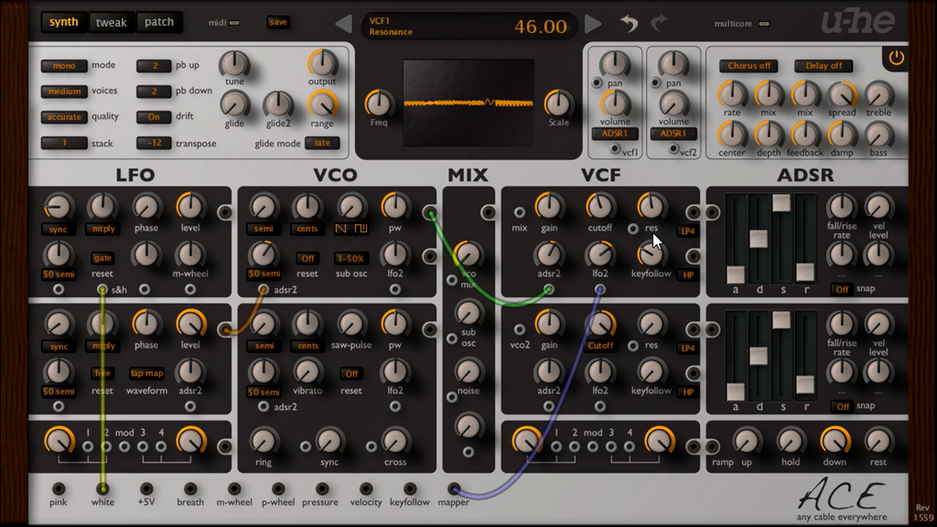
drag(650, 208, 650, 197)
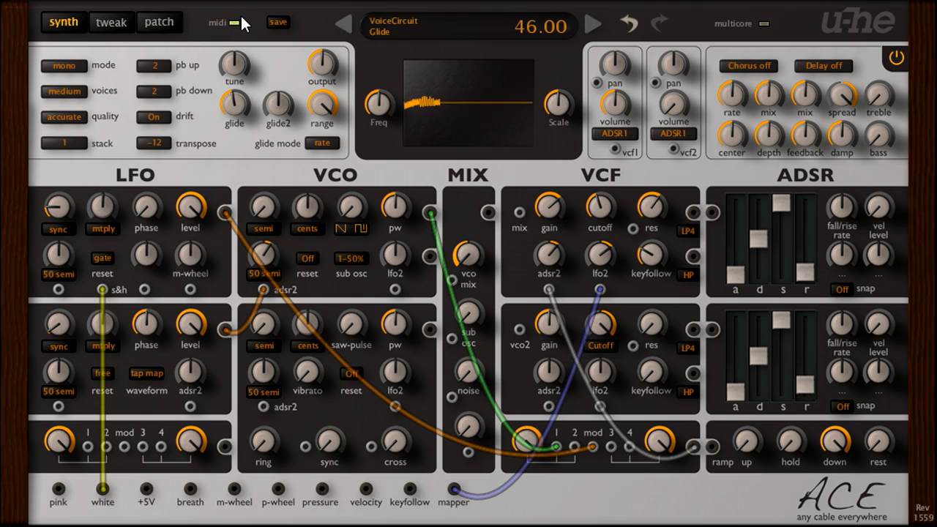
Step: Switch on the delay effect with an 8th + 8th delay type
click(825, 65)
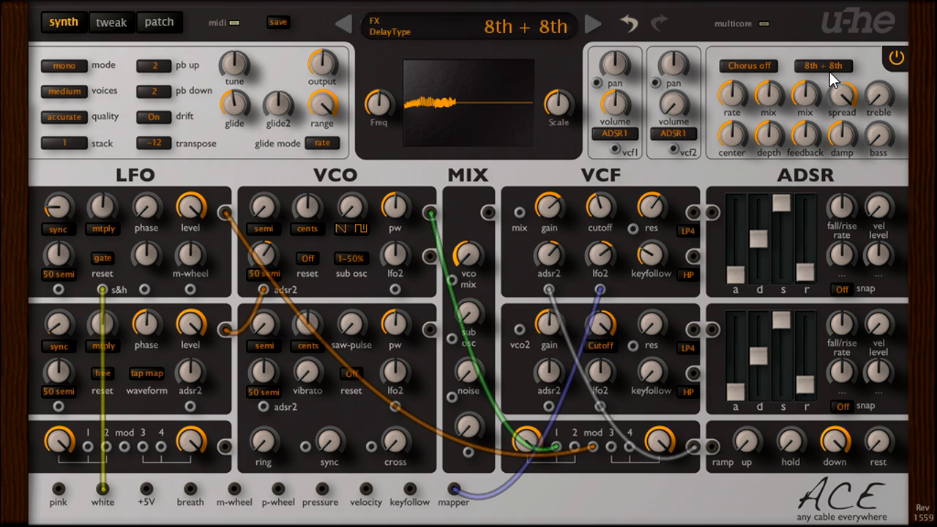